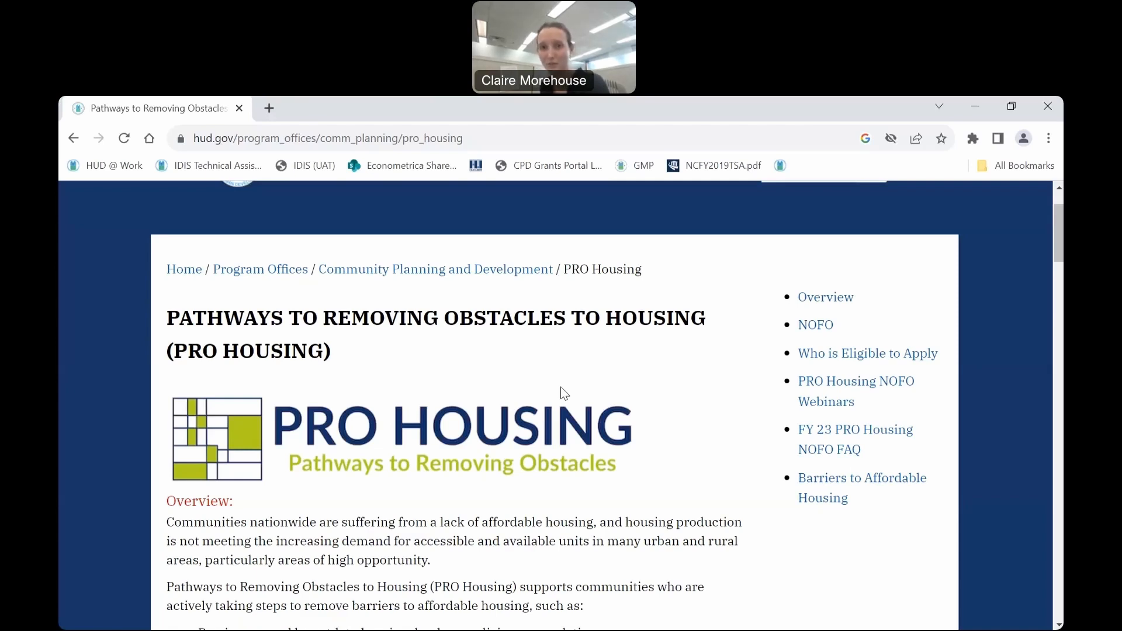
mouse_move(179, 409)
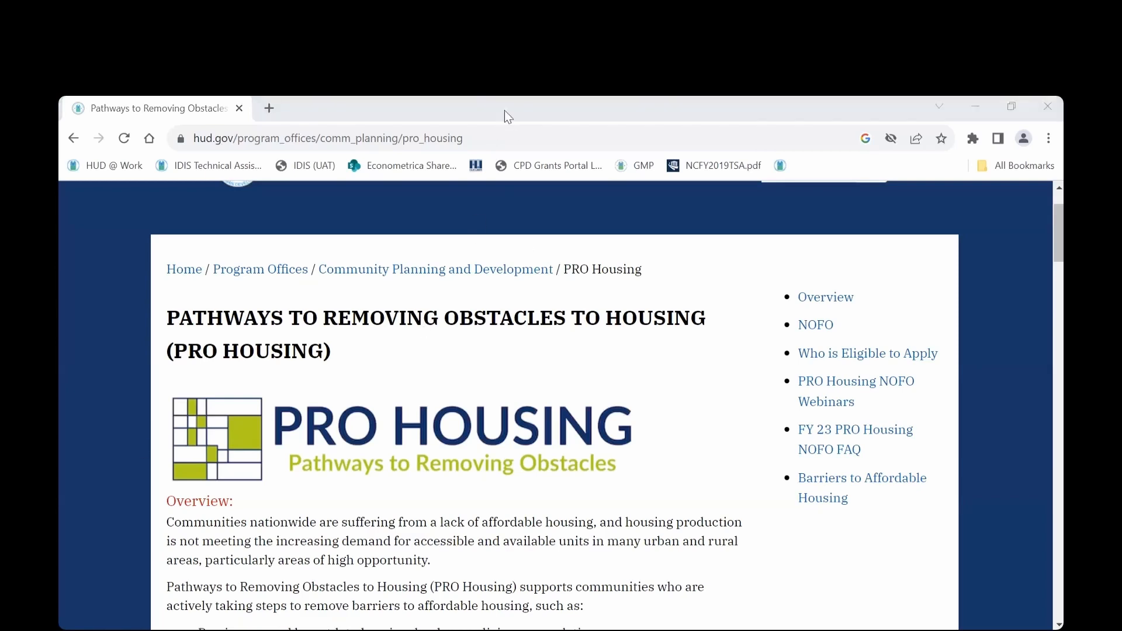
mouse_move(467, 494)
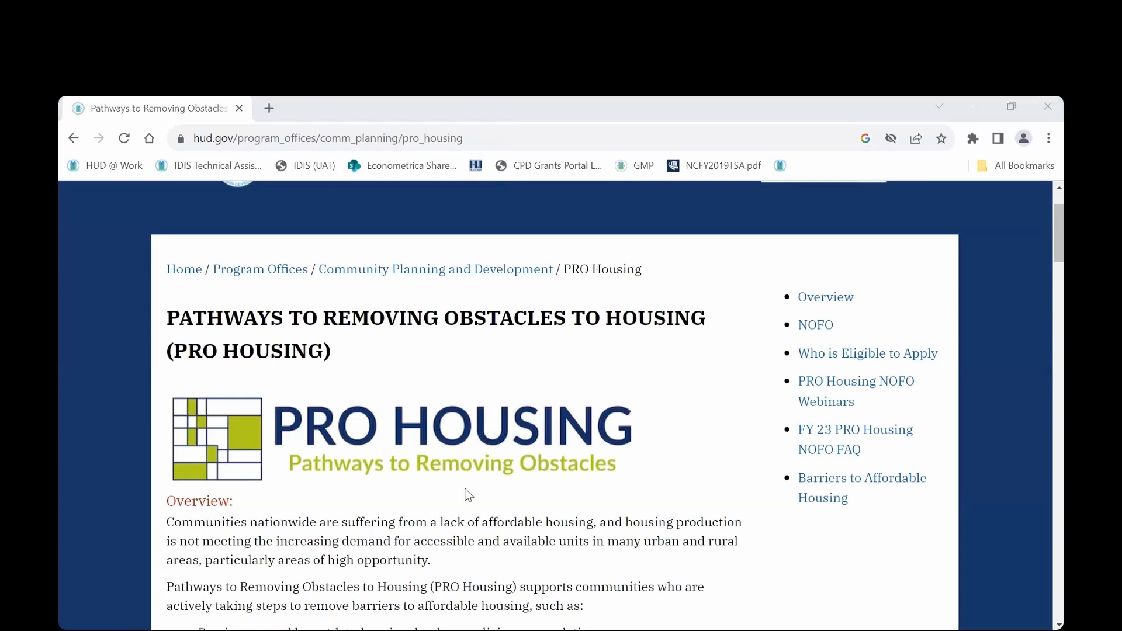
mouse_move(398, 513)
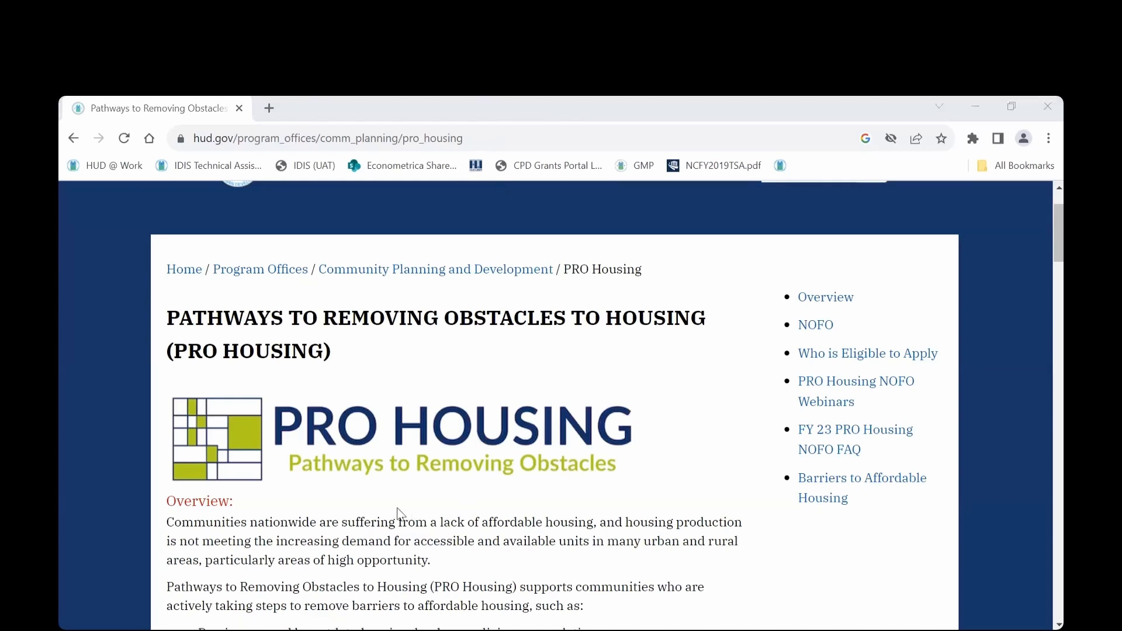
Step: Scroll to PRO Housing Related Materials and follow the 'PRO Housing Mapping Tool' link
scroll("down", 3)
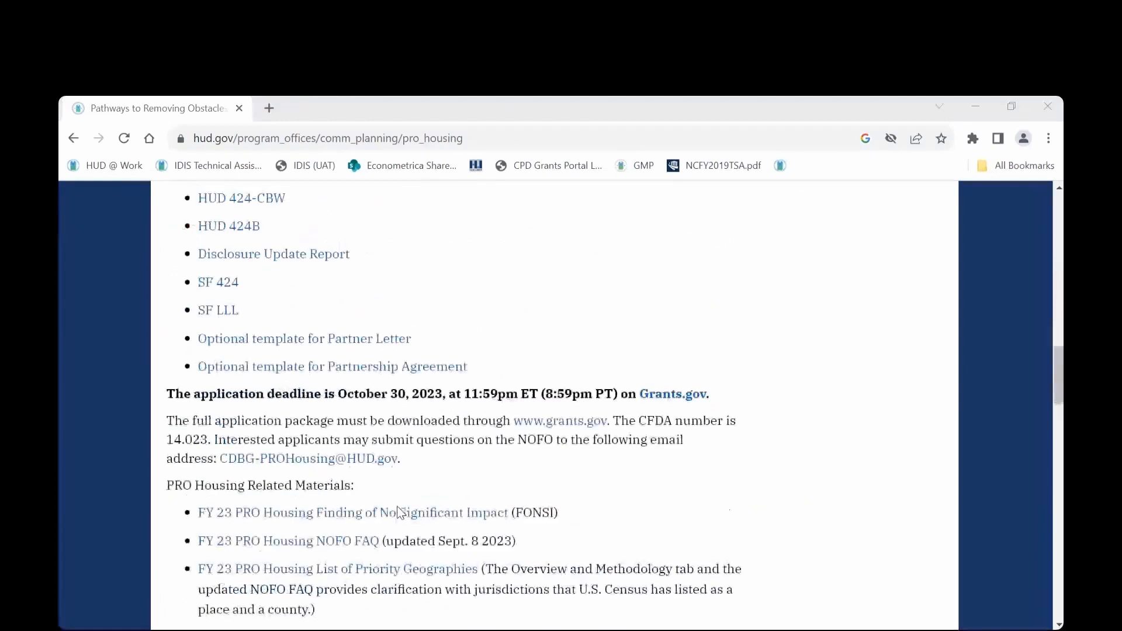
scroll("down", 3)
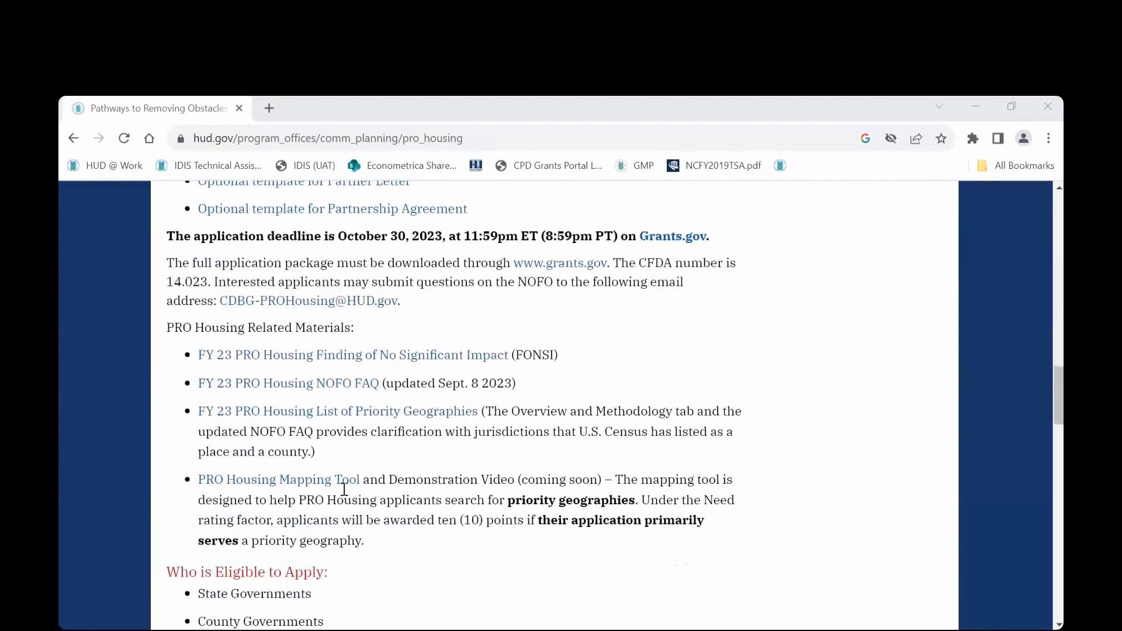
left_click(278, 480)
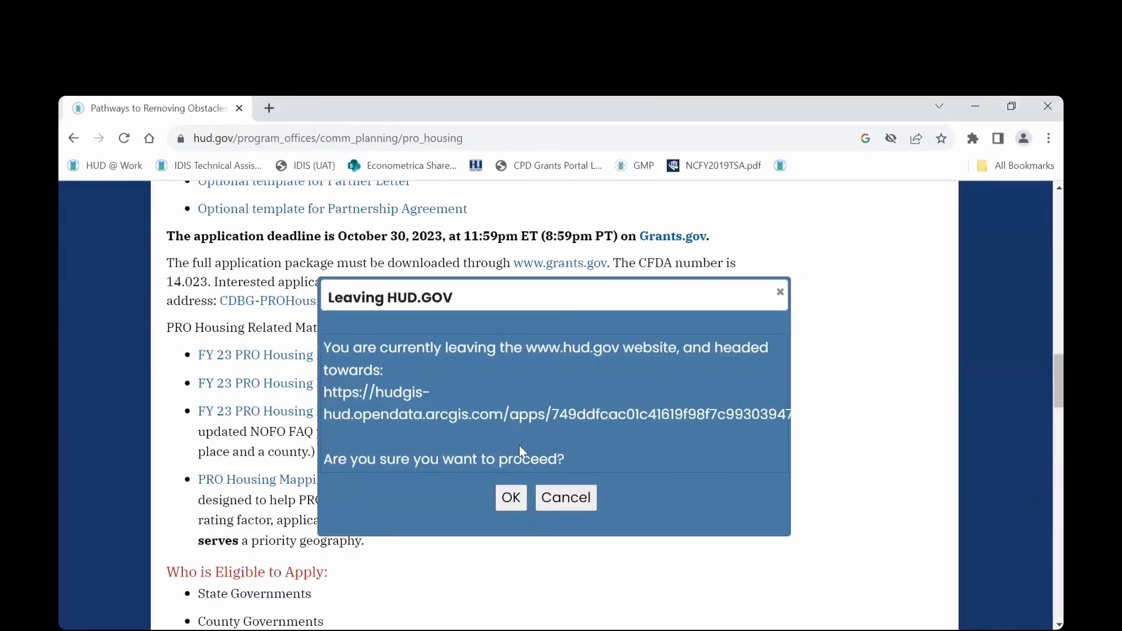
Step: Confirm leaving hud.gov and scroll through the application's full details summary
left_click(511, 498)
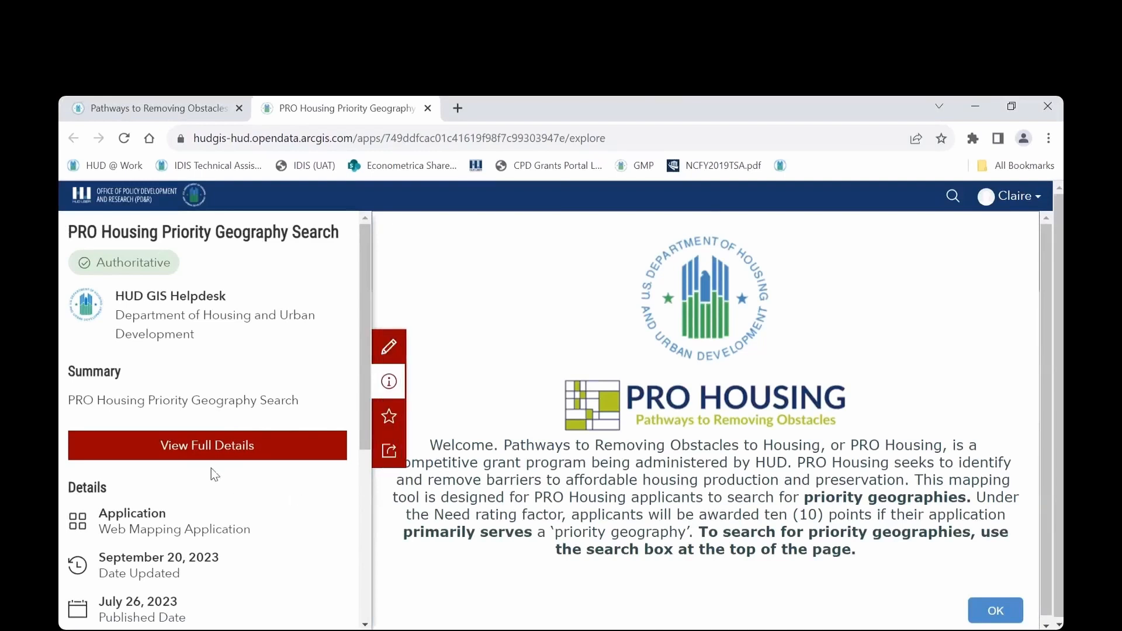
mouse_move(207, 444)
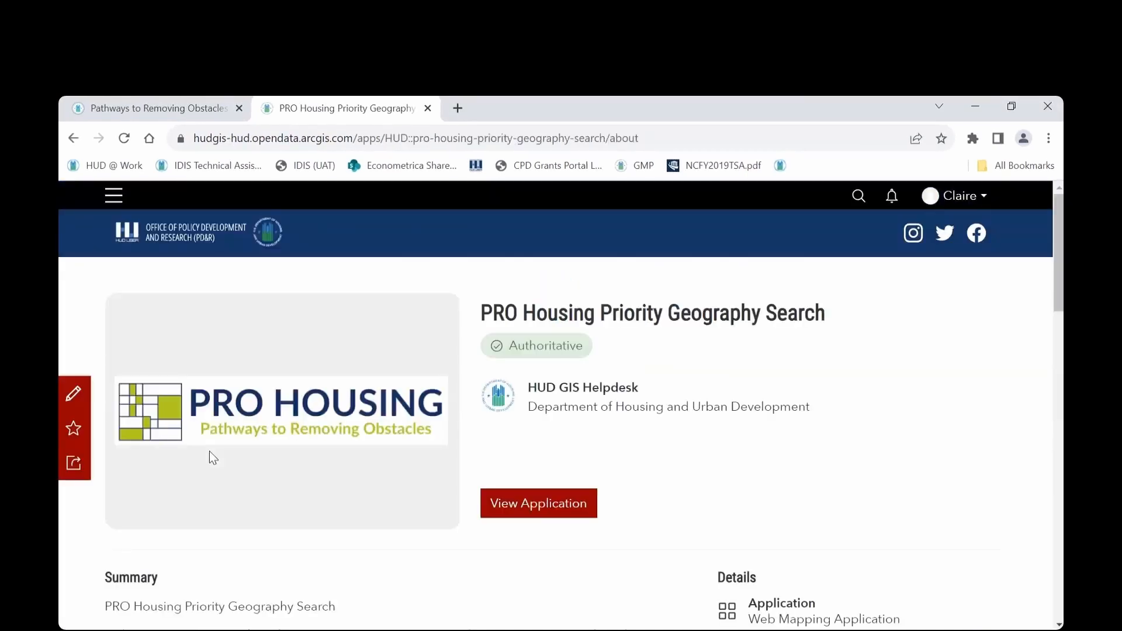
scroll("down", 3)
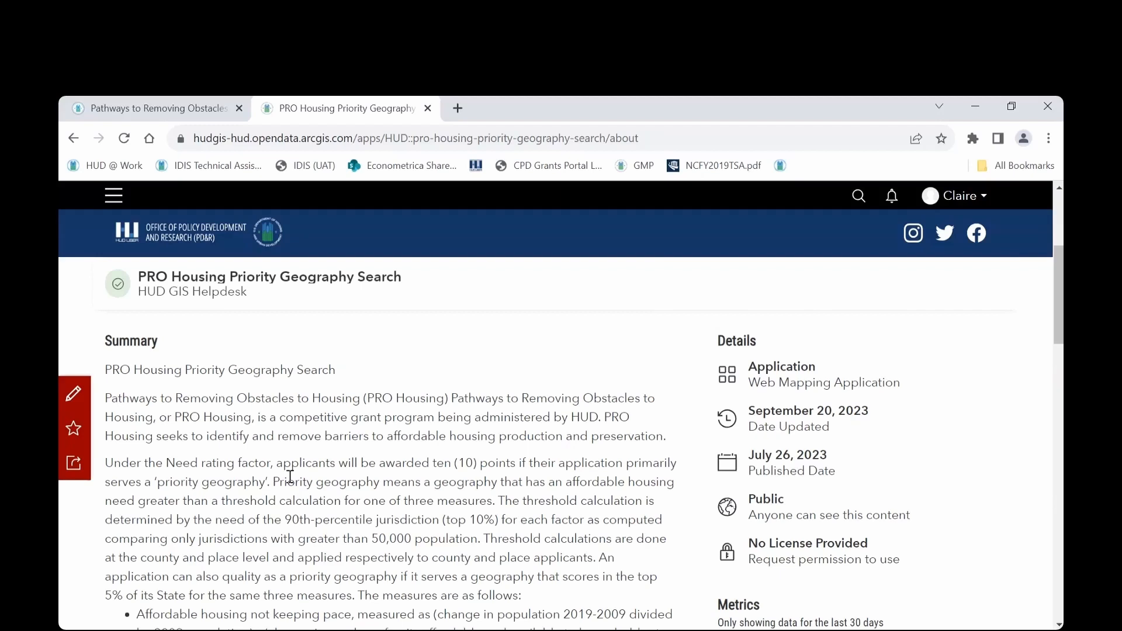
scroll("down", 3)
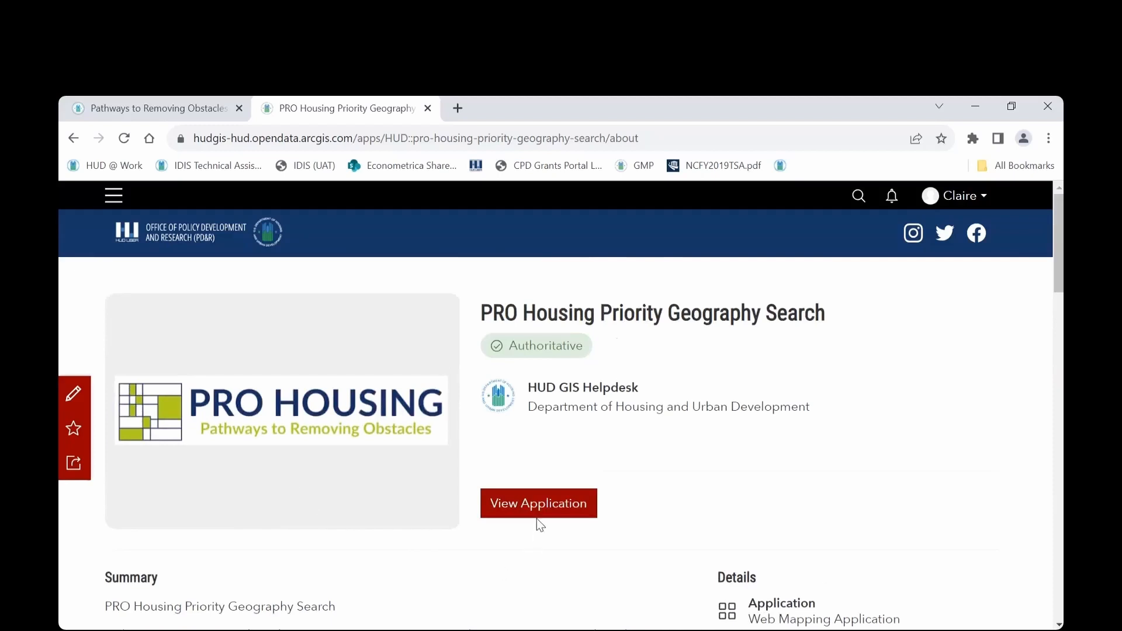
mouse_move(538, 503)
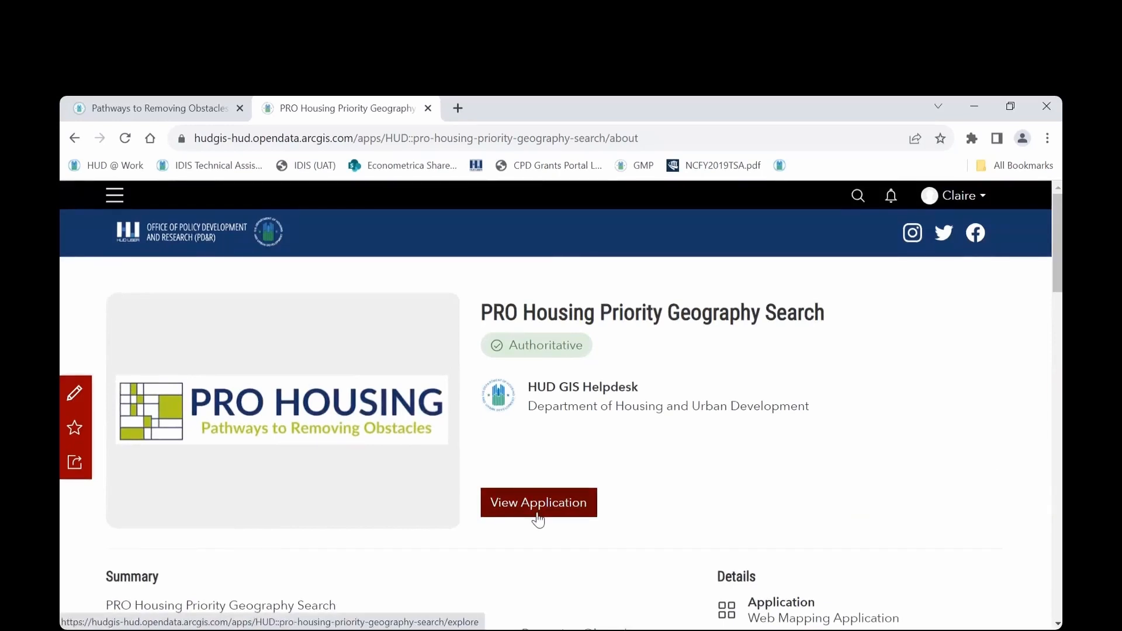
Step: Launch the PRO Housing Priority Geography Search app via 'View Application'
left_click(538, 501)
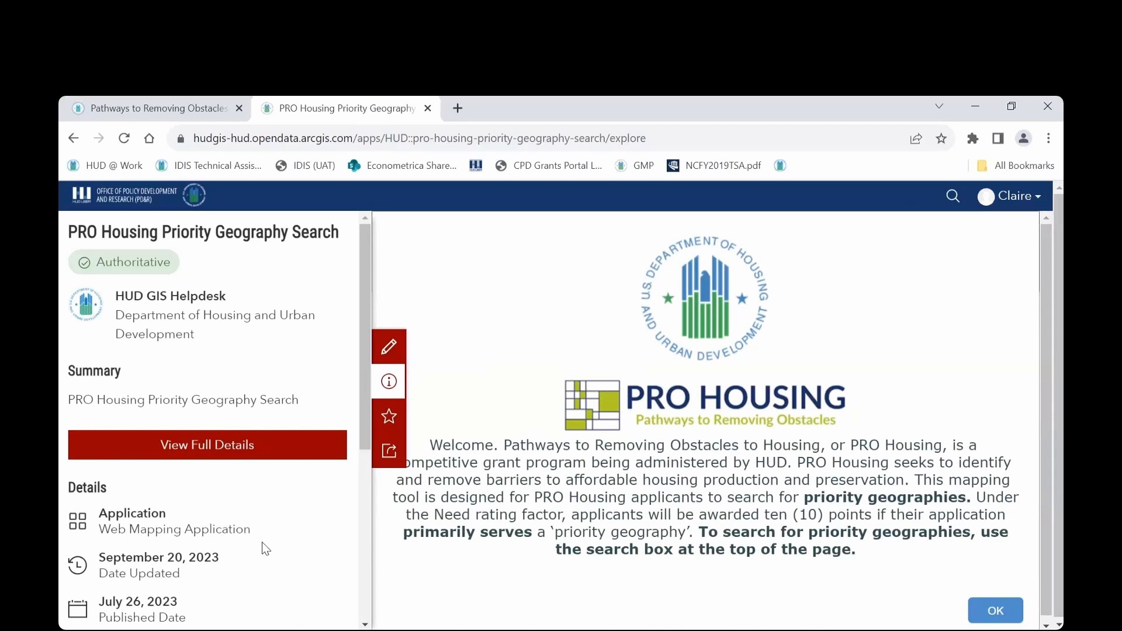
mouse_move(389, 381)
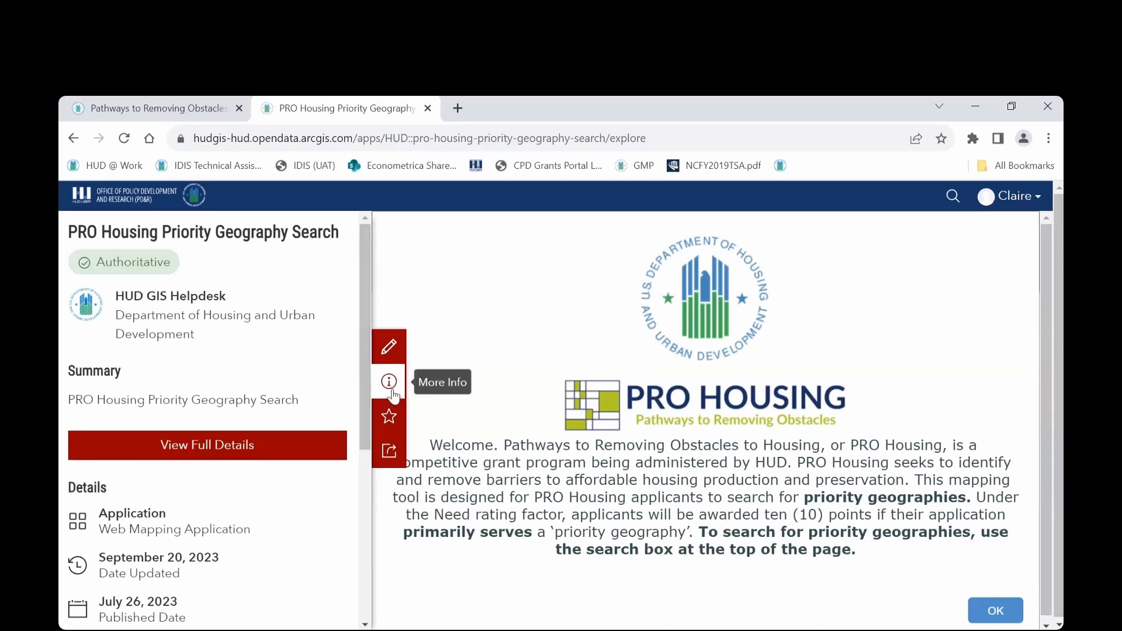
mouse_move(378, 388)
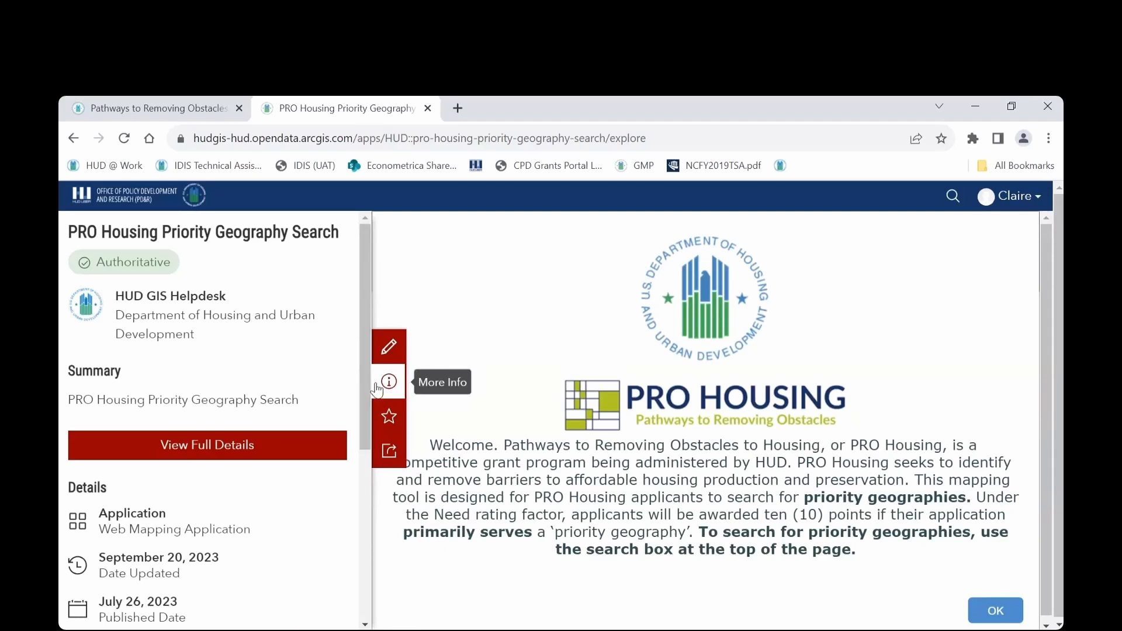
mouse_move(387, 384)
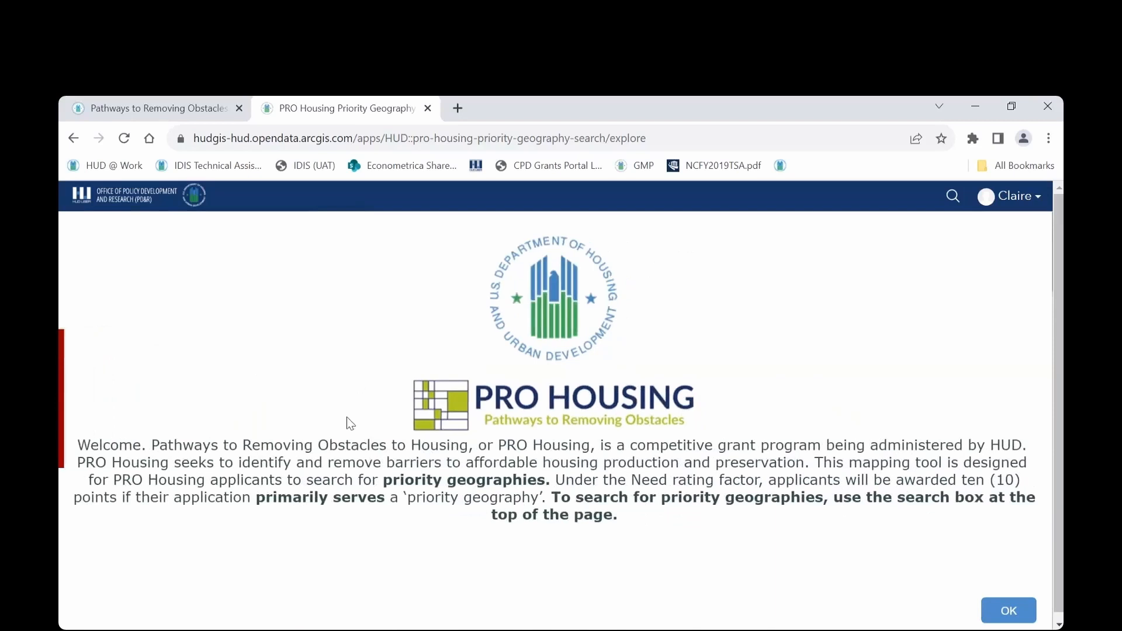
mouse_move(315, 484)
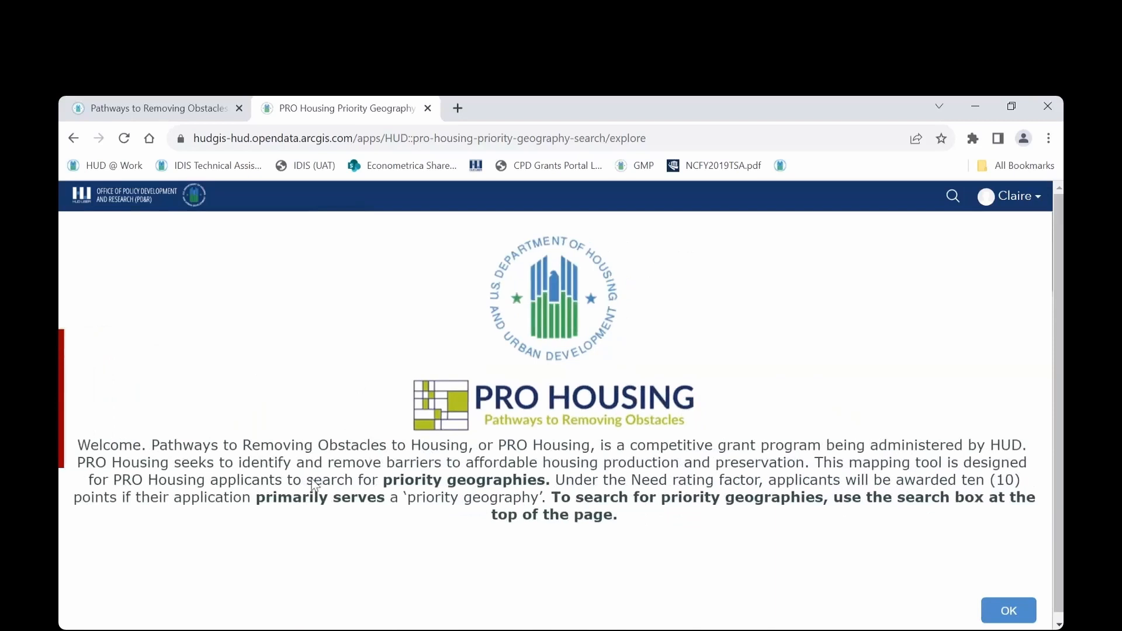
mouse_move(680, 570)
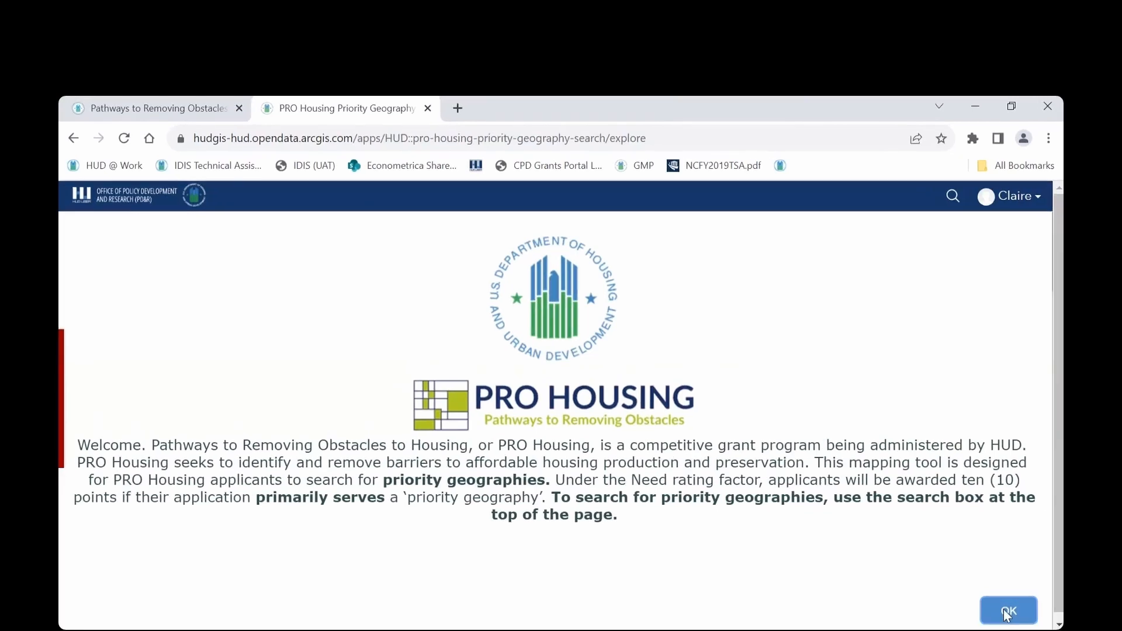
Step: Dismiss the welcome message and the restore-extent notice to reveal the map
left_click(1007, 610)
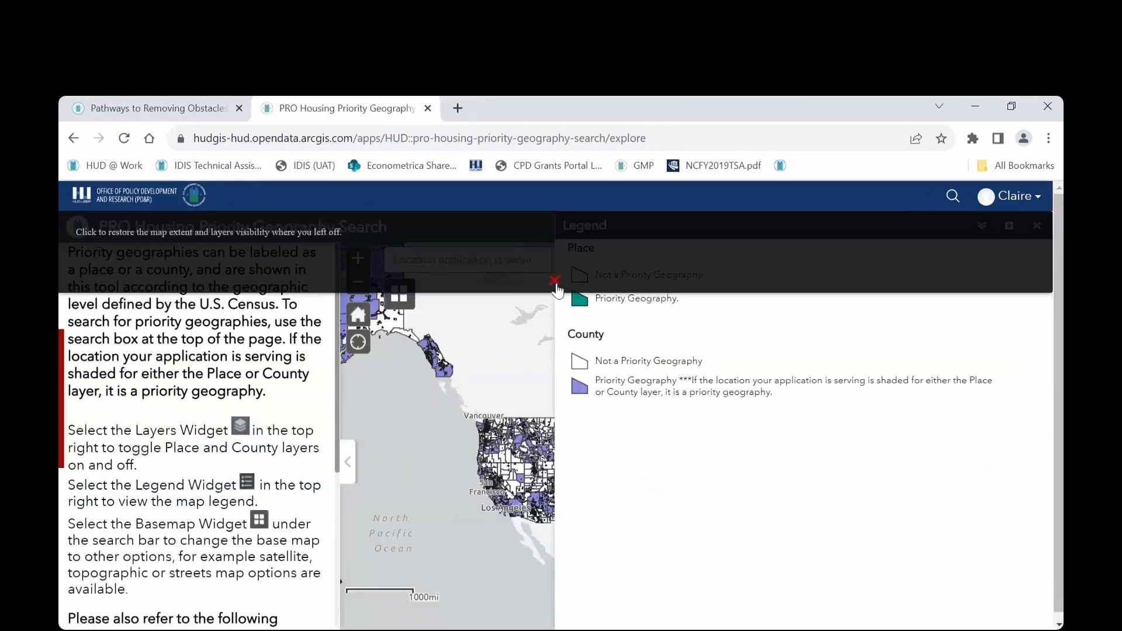
left_click(555, 280)
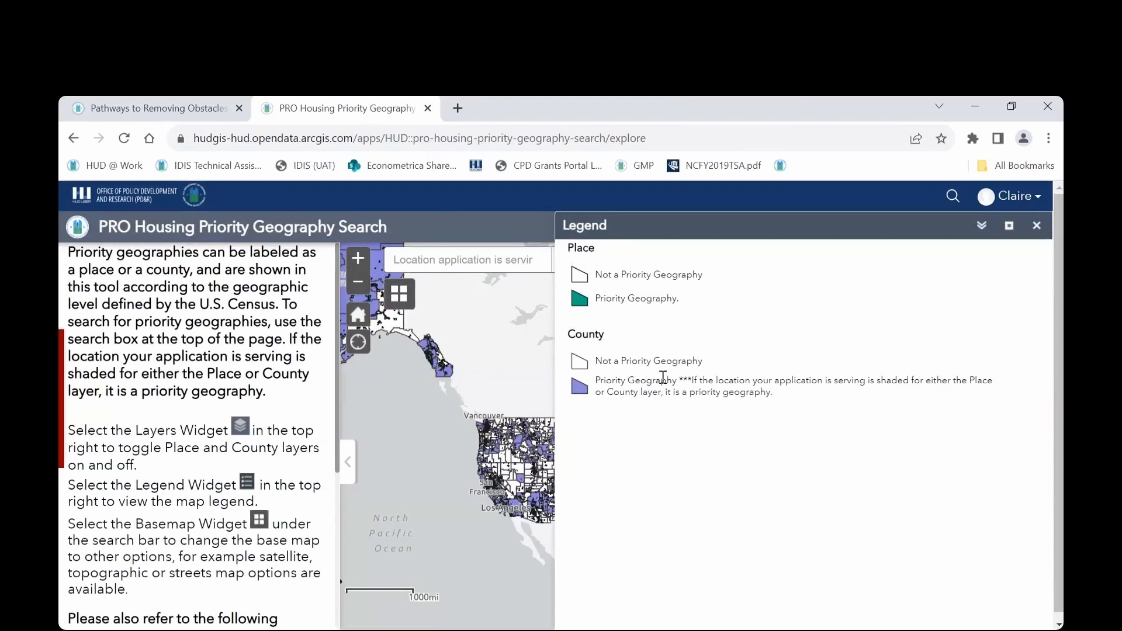
mouse_move(219, 303)
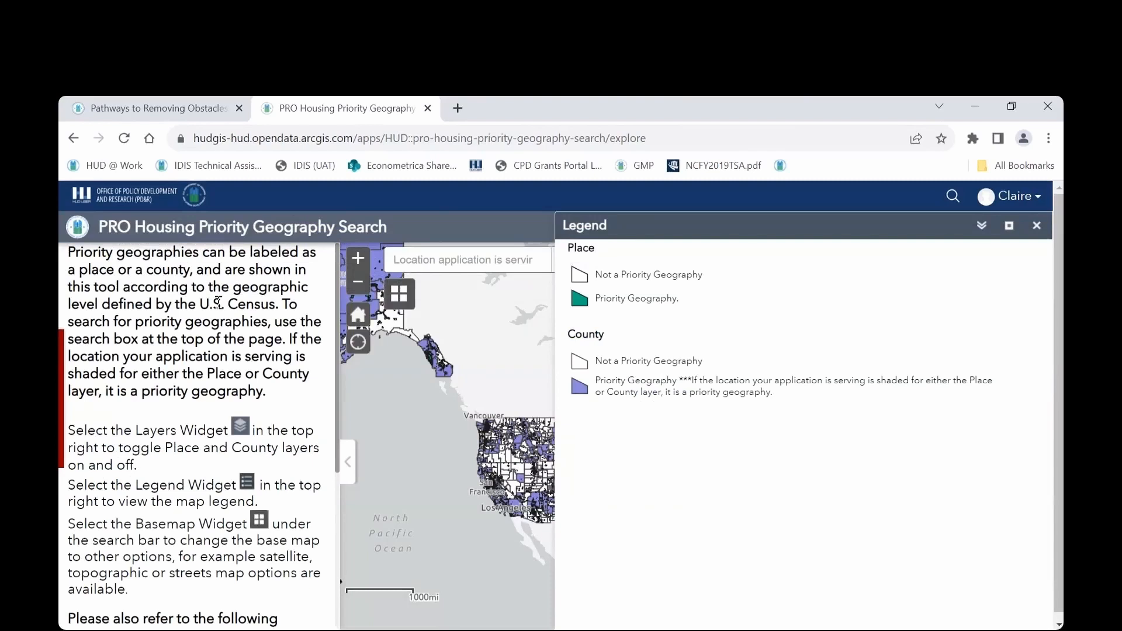
mouse_move(207, 414)
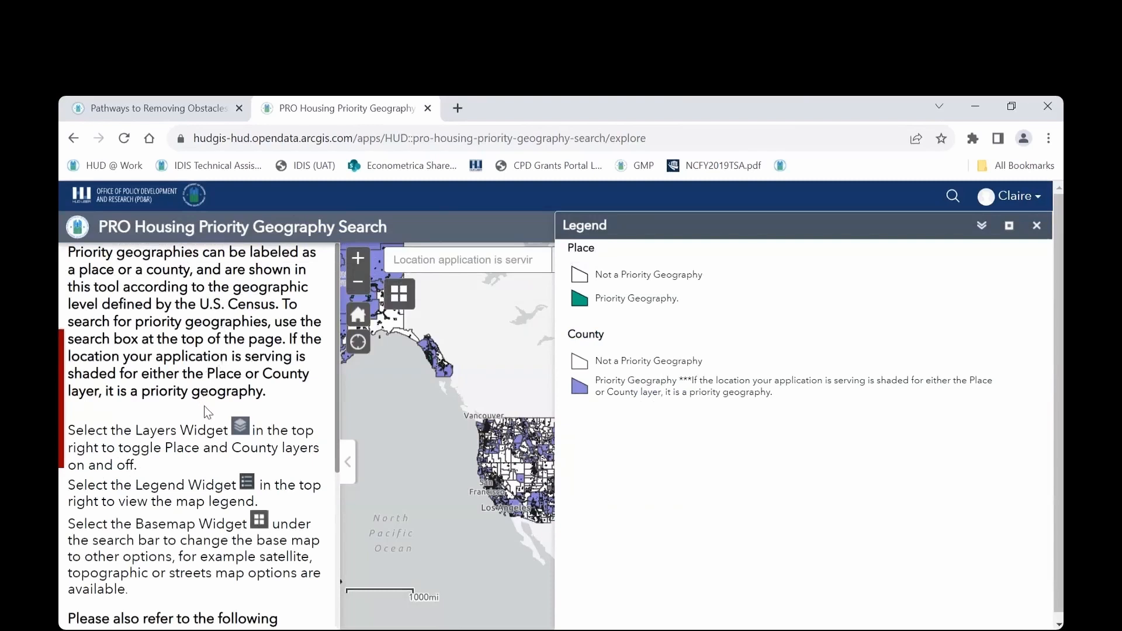
mouse_move(819, 331)
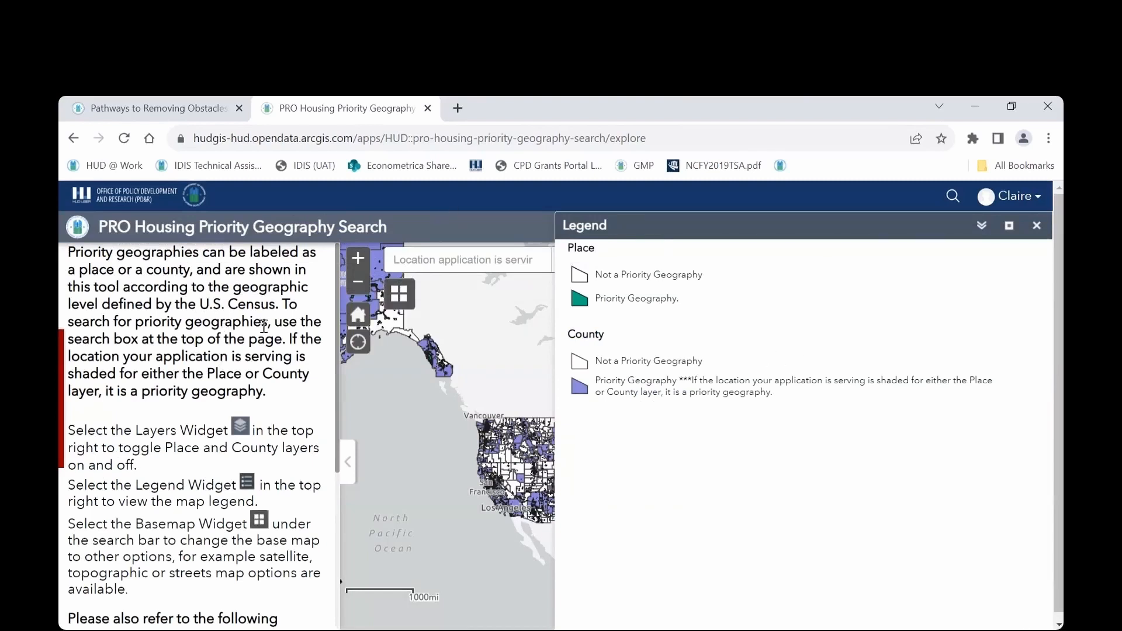
mouse_move(684, 316)
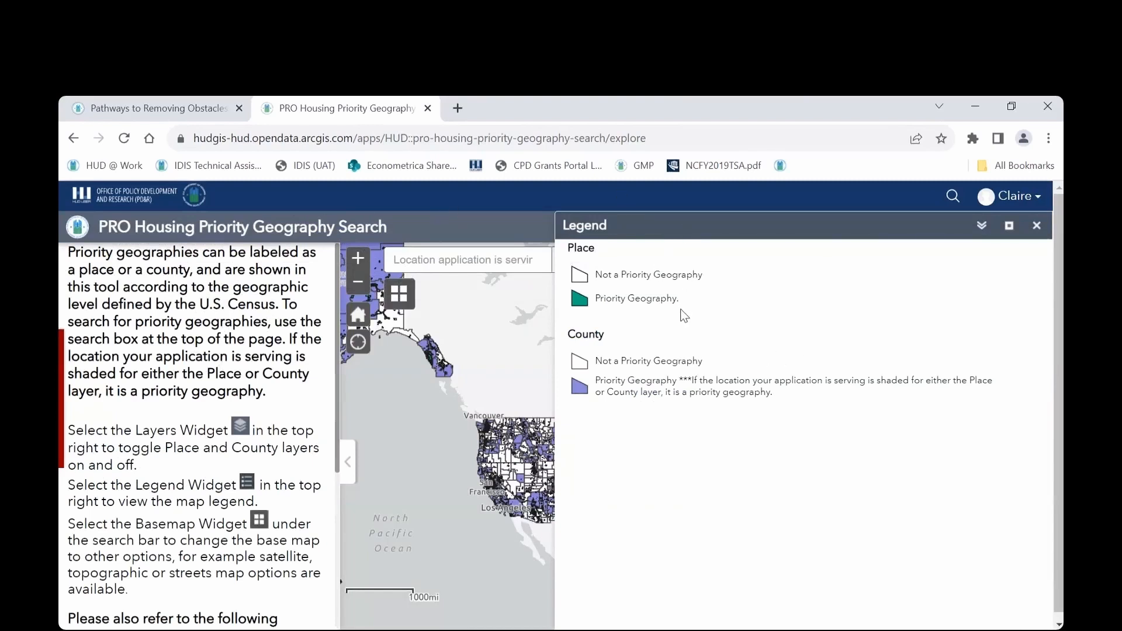
mouse_move(639, 422)
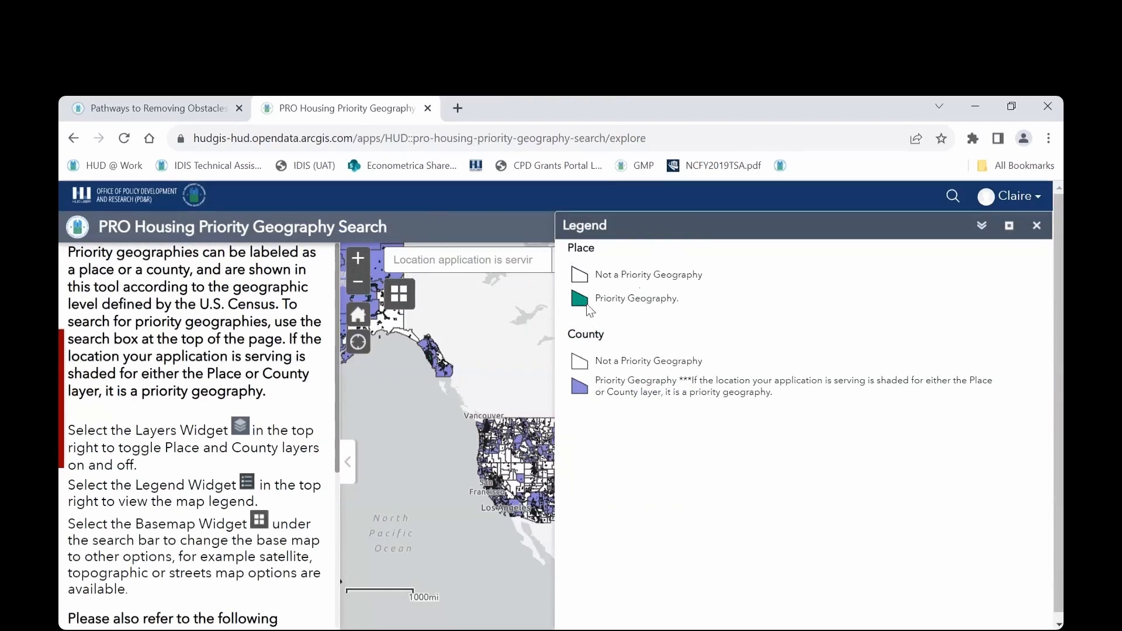
mouse_move(236, 374)
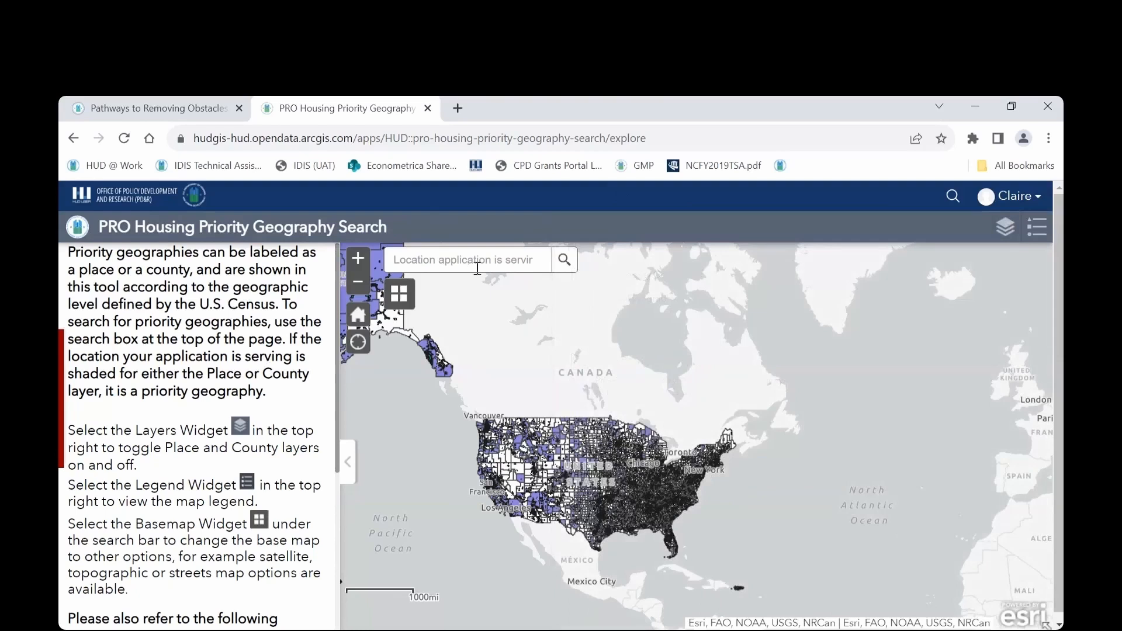
mouse_move(481, 320)
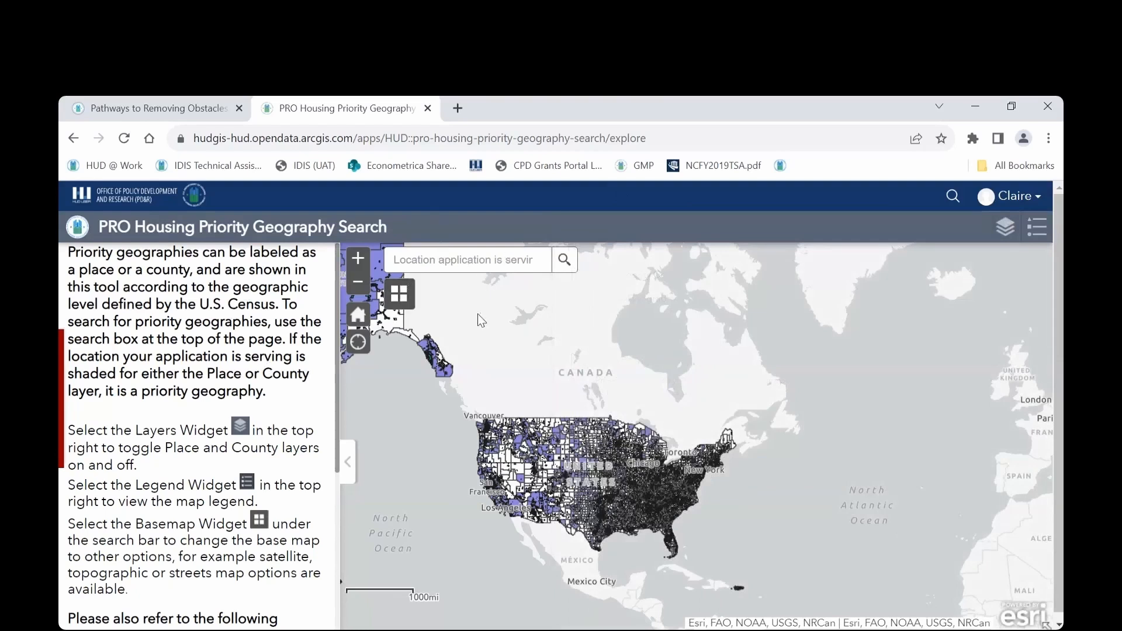
mouse_move(472, 308)
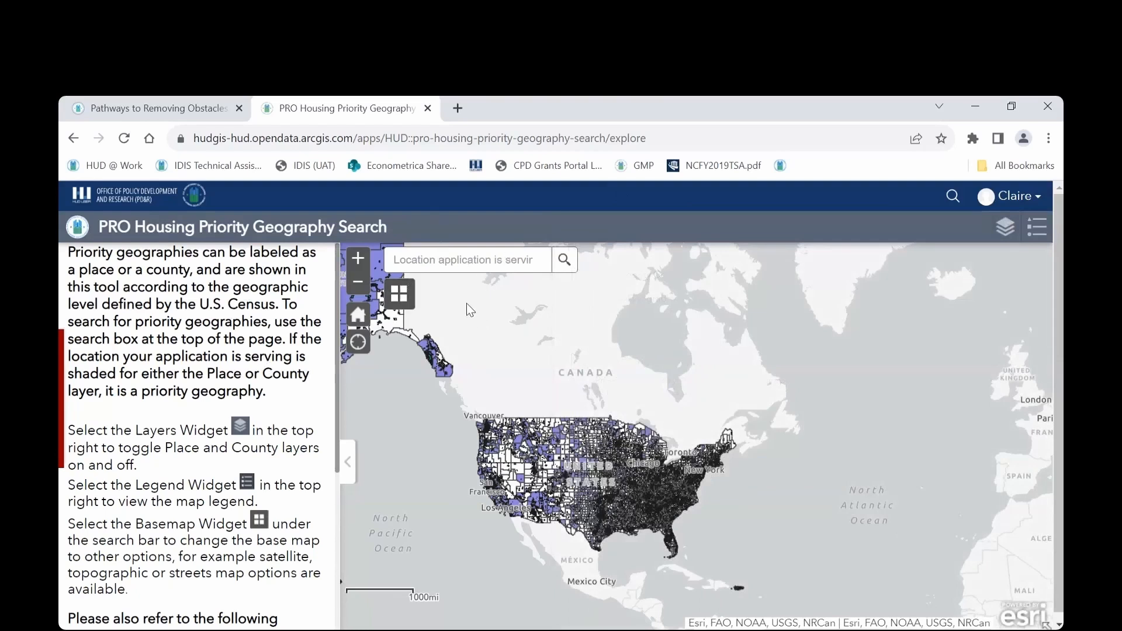
mouse_move(381, 363)
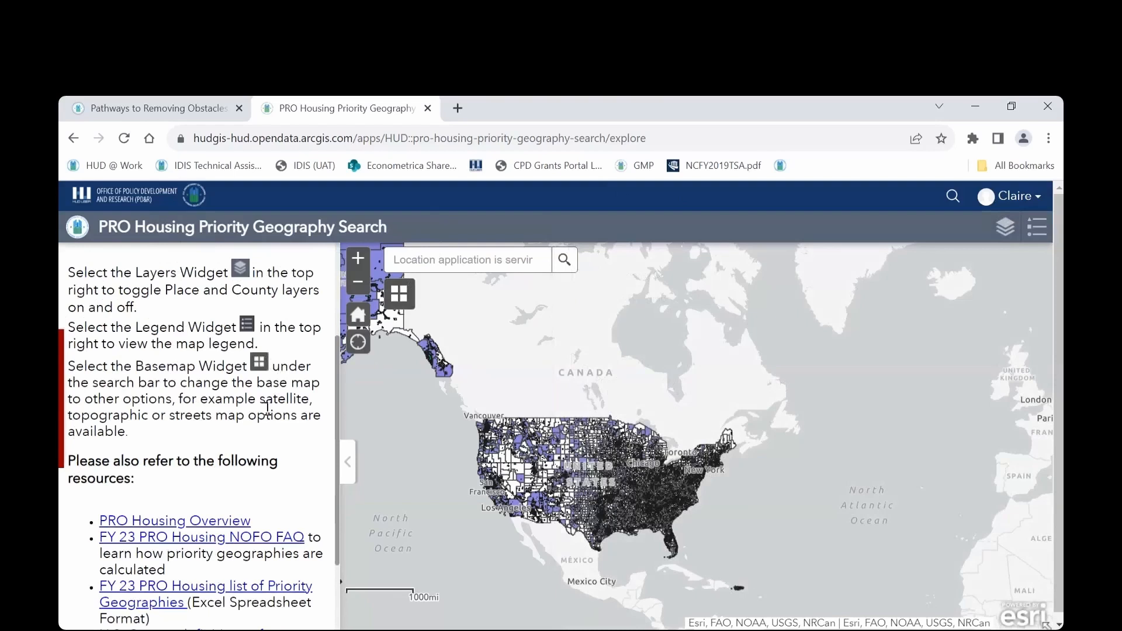
mouse_move(404, 303)
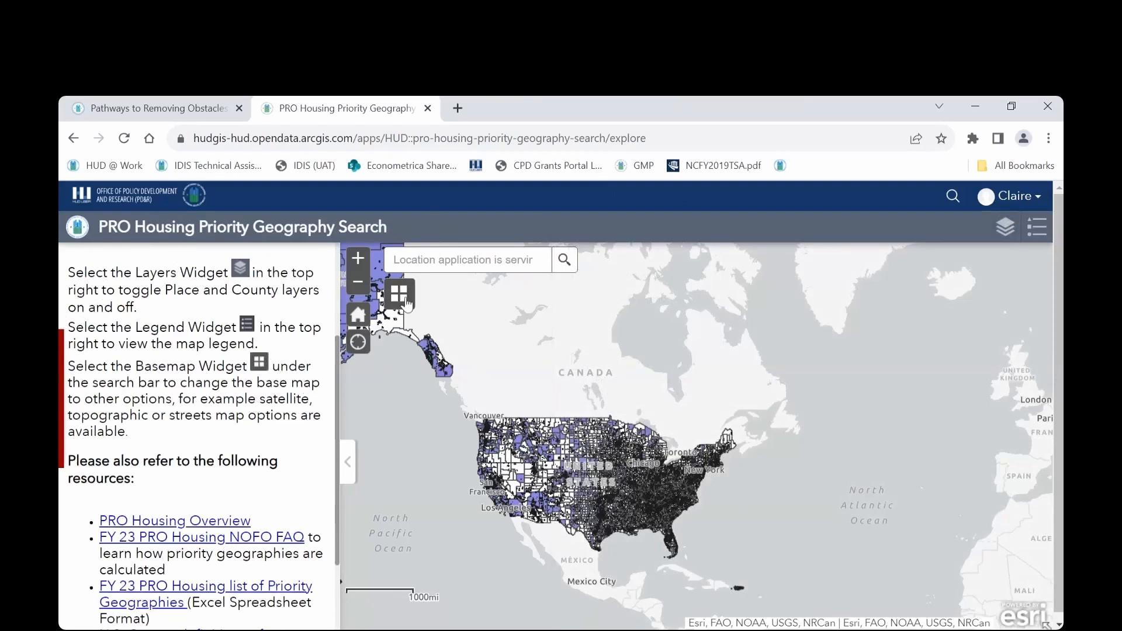
left_click(398, 294)
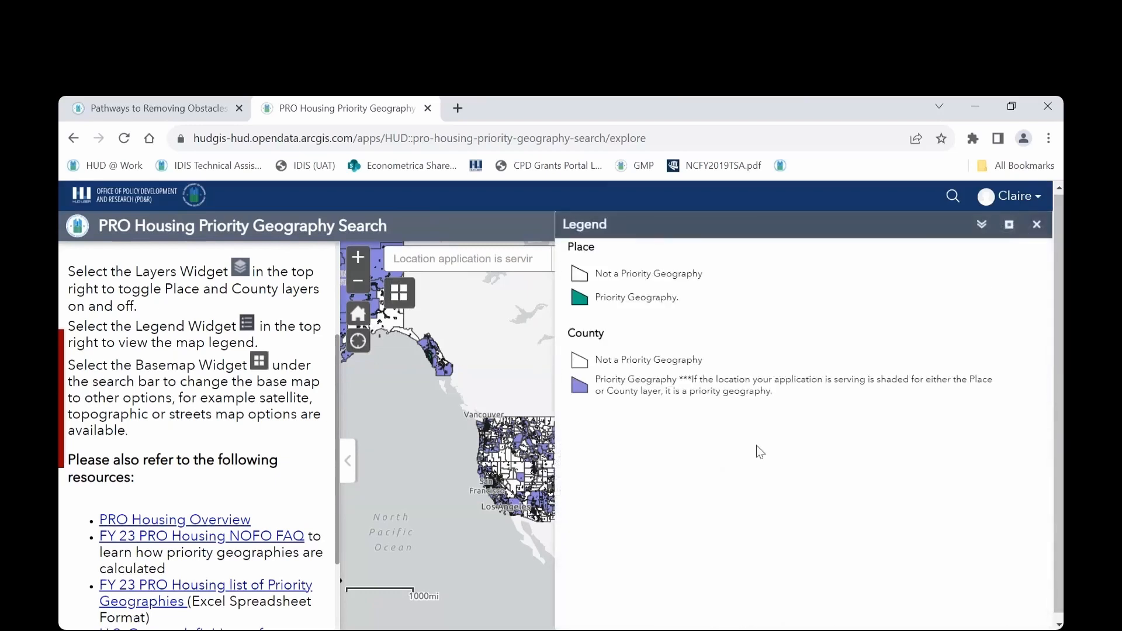
mouse_move(778, 471)
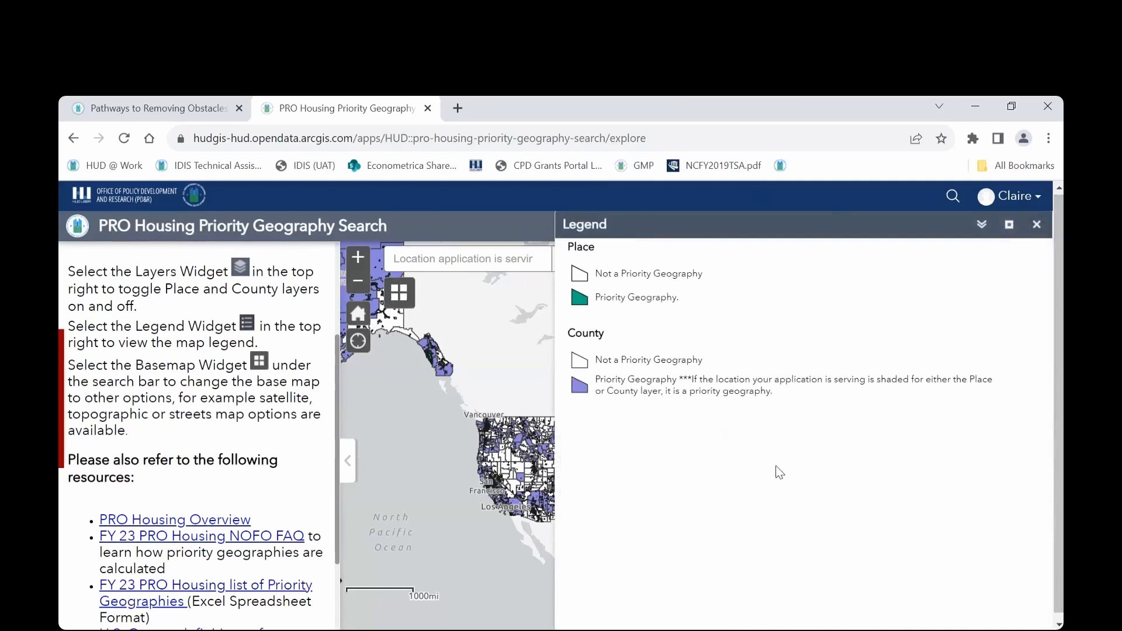
mouse_move(710, 299)
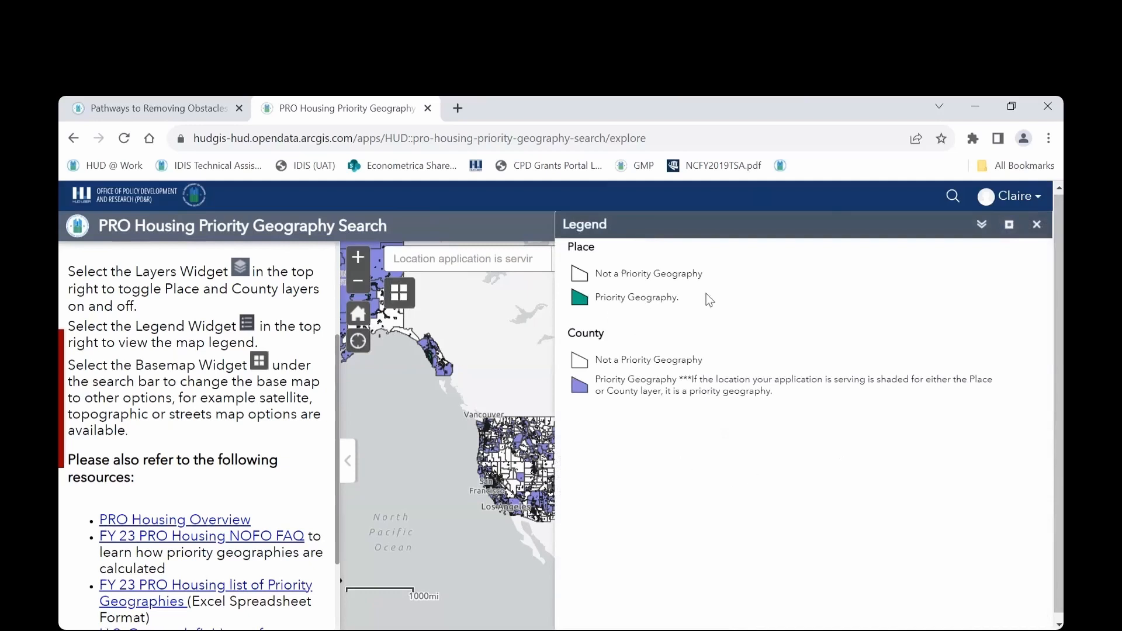
mouse_move(680, 456)
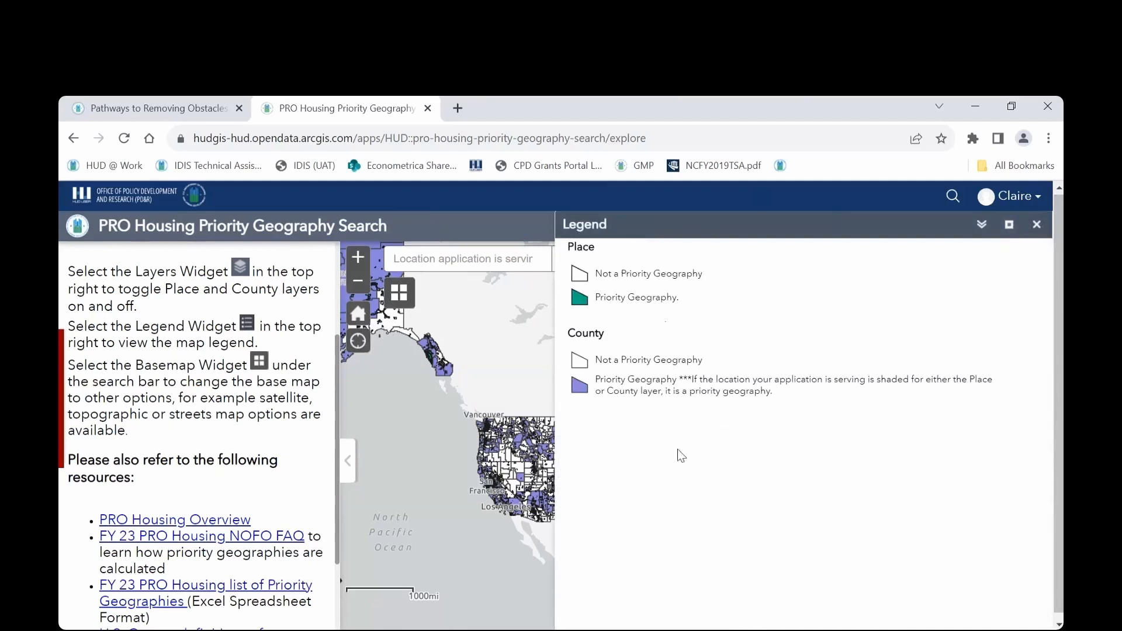
mouse_move(600, 451)
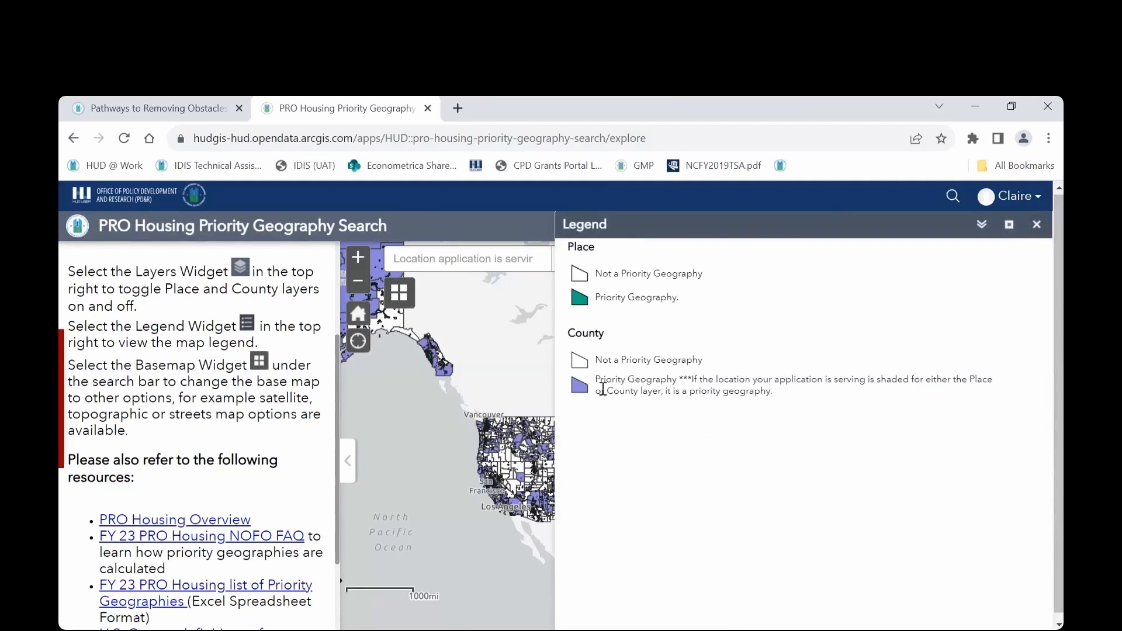
mouse_move(658, 421)
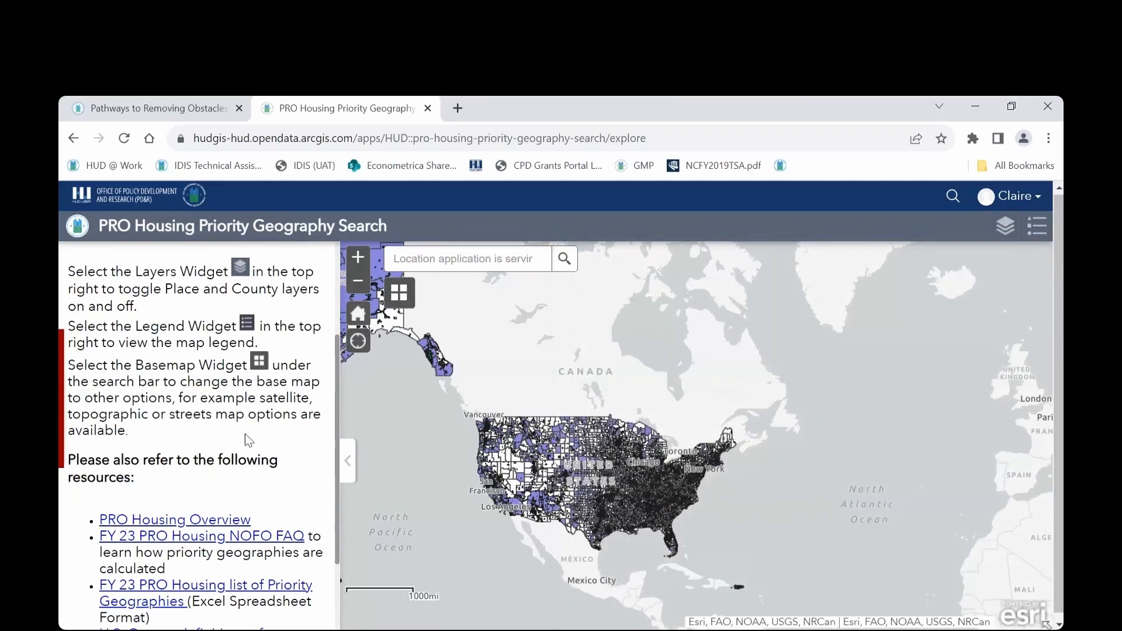
scroll("down", 3)
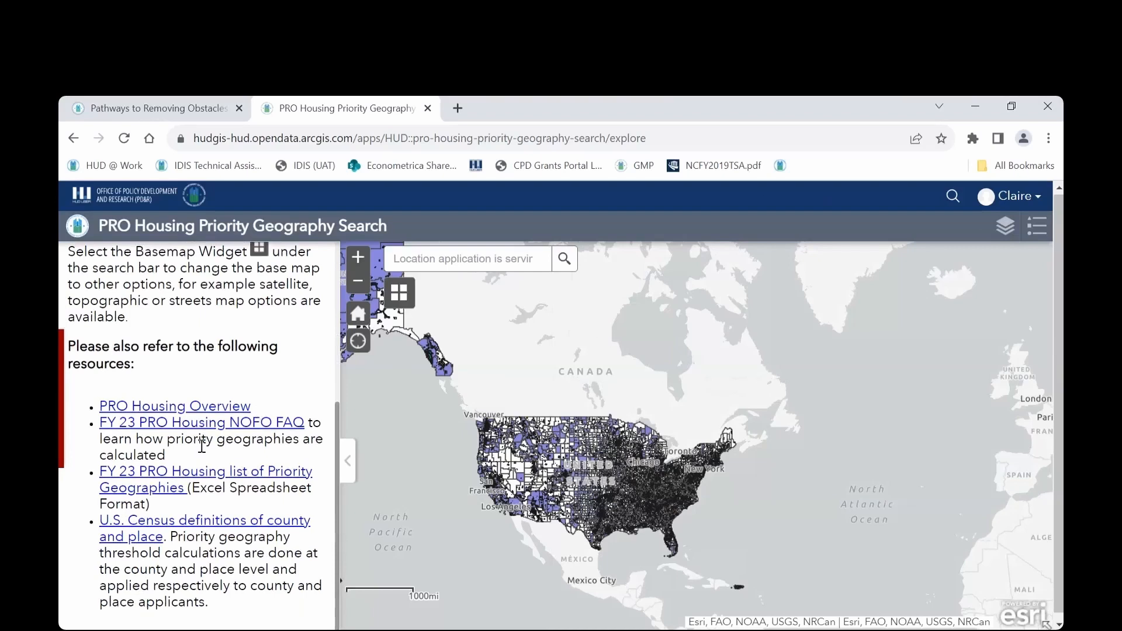
mouse_move(229, 492)
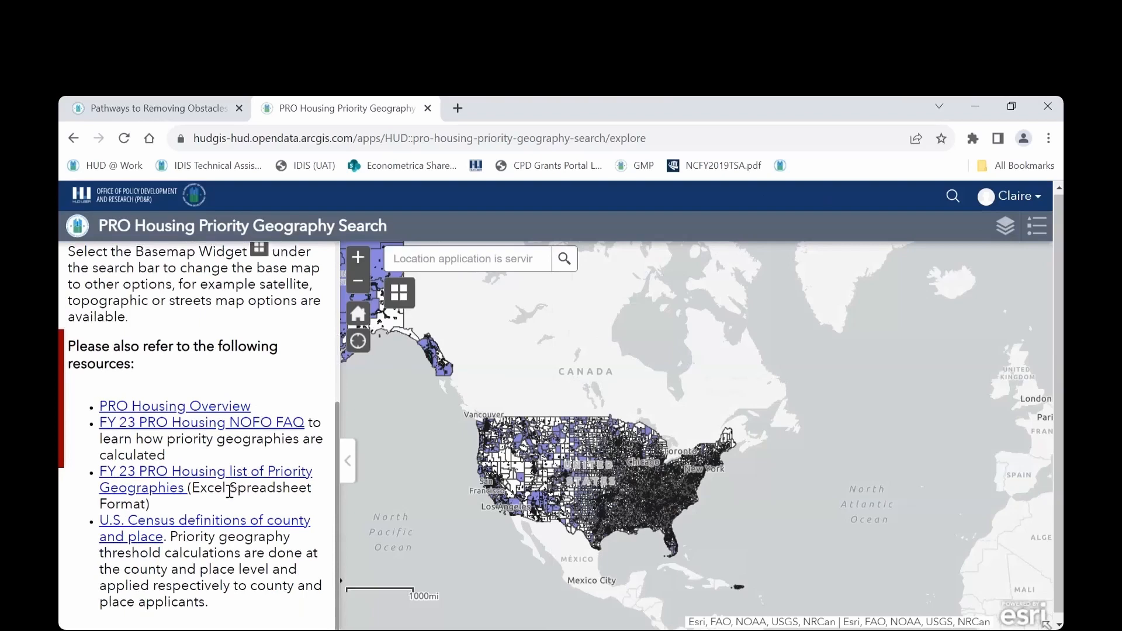
mouse_move(177, 507)
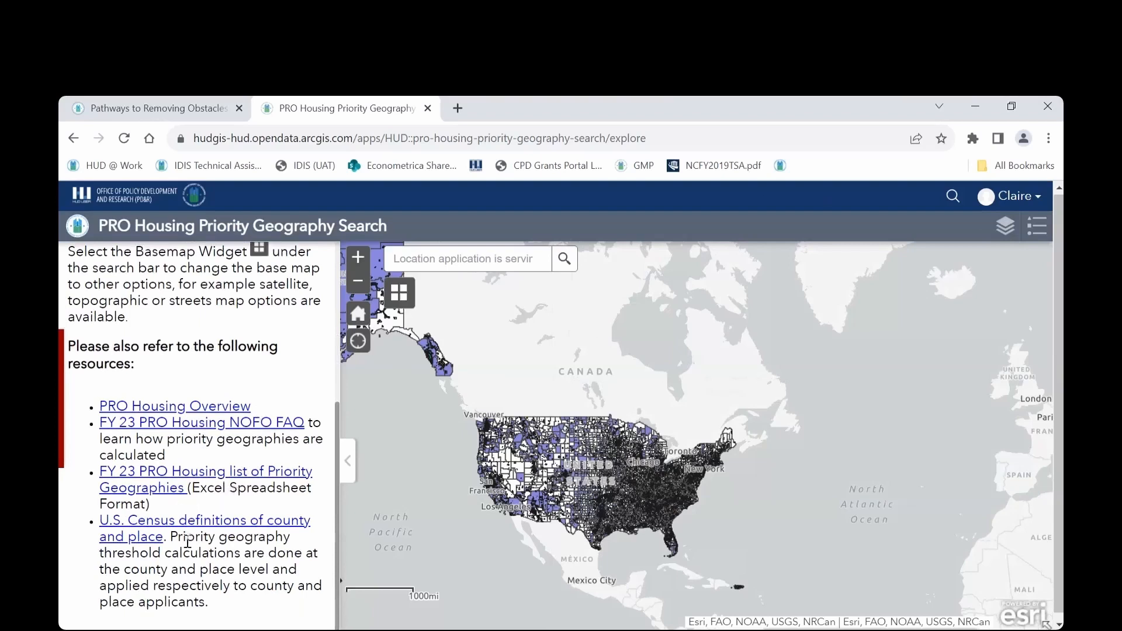
mouse_move(222, 570)
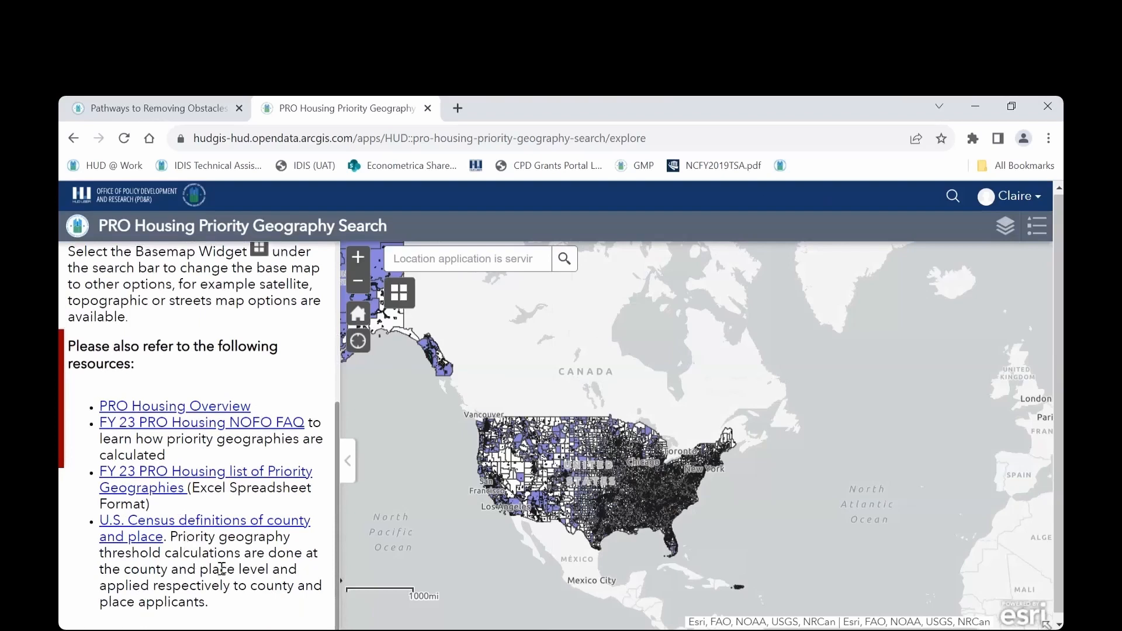
mouse_move(222, 610)
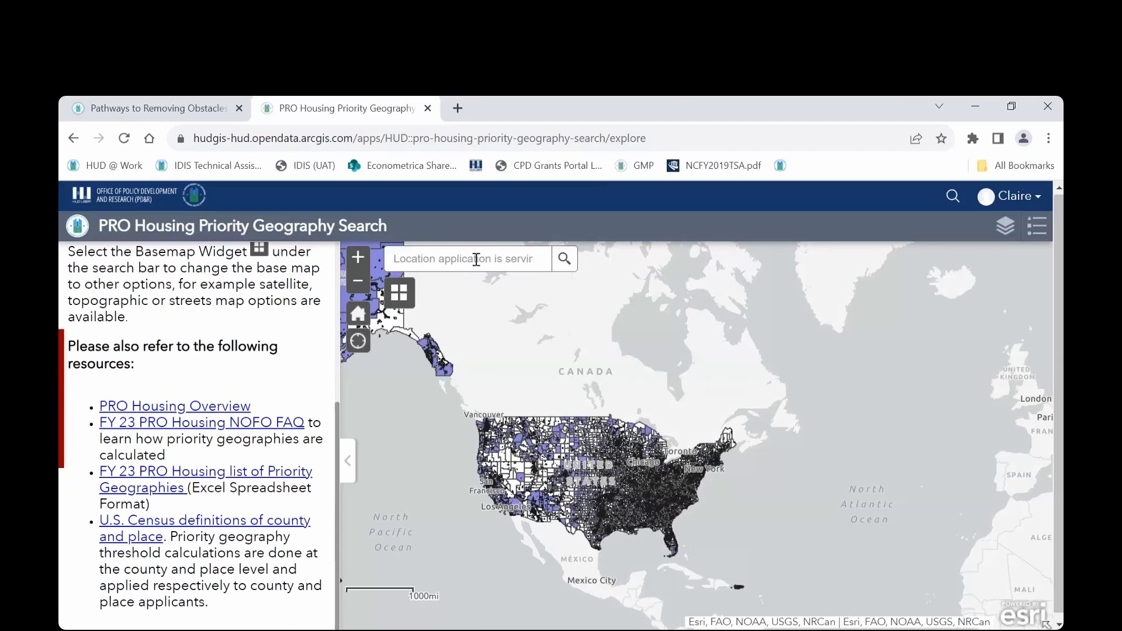
Step: Search for 'New York City, NY, USA' and center the map on it
type("New York City")
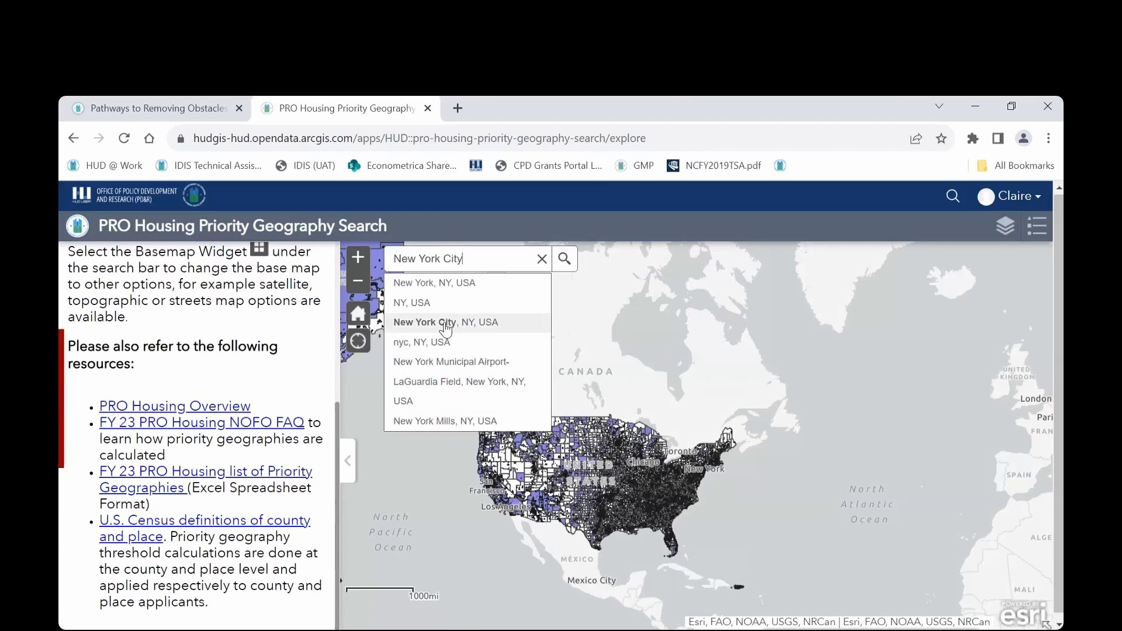
left_click(445, 322)
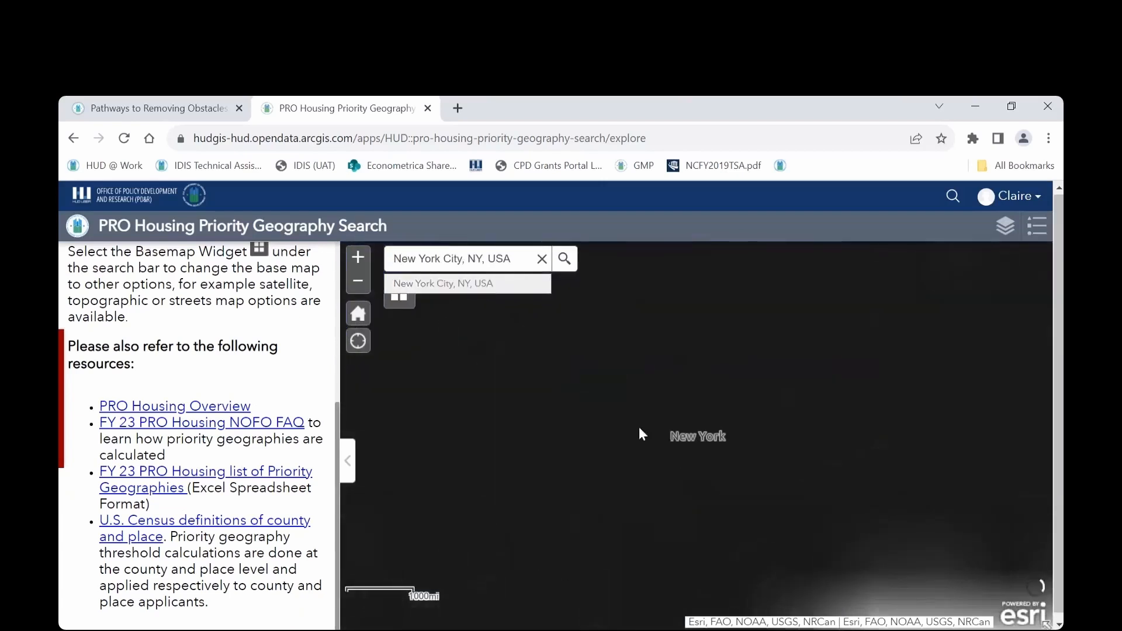
left_click(563, 259)
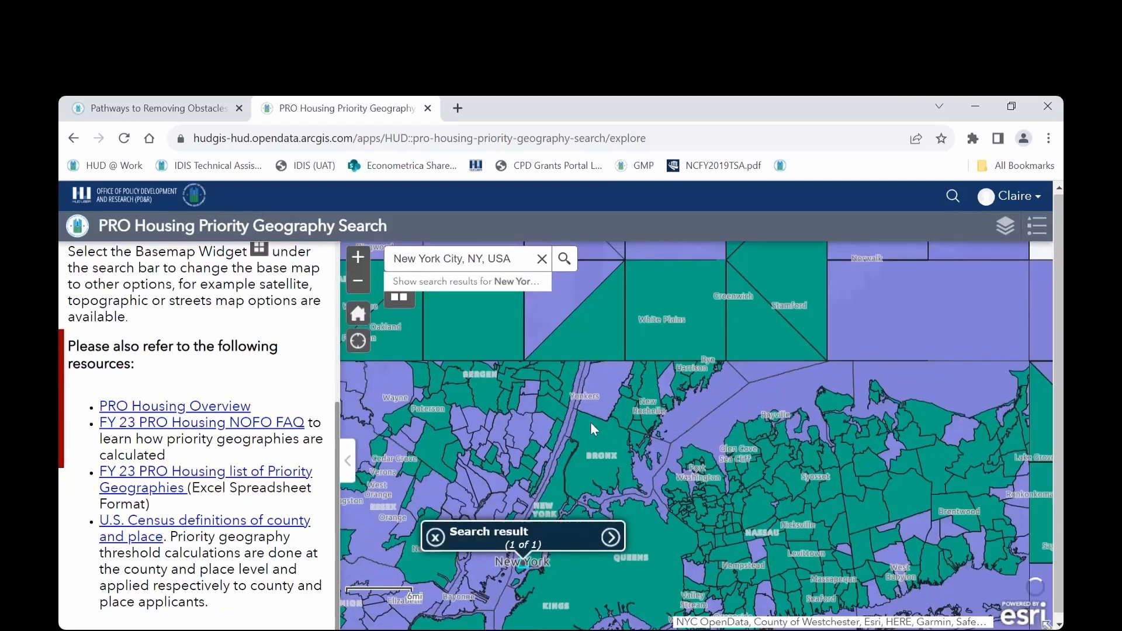
left_click_drag(594, 429, 598, 406)
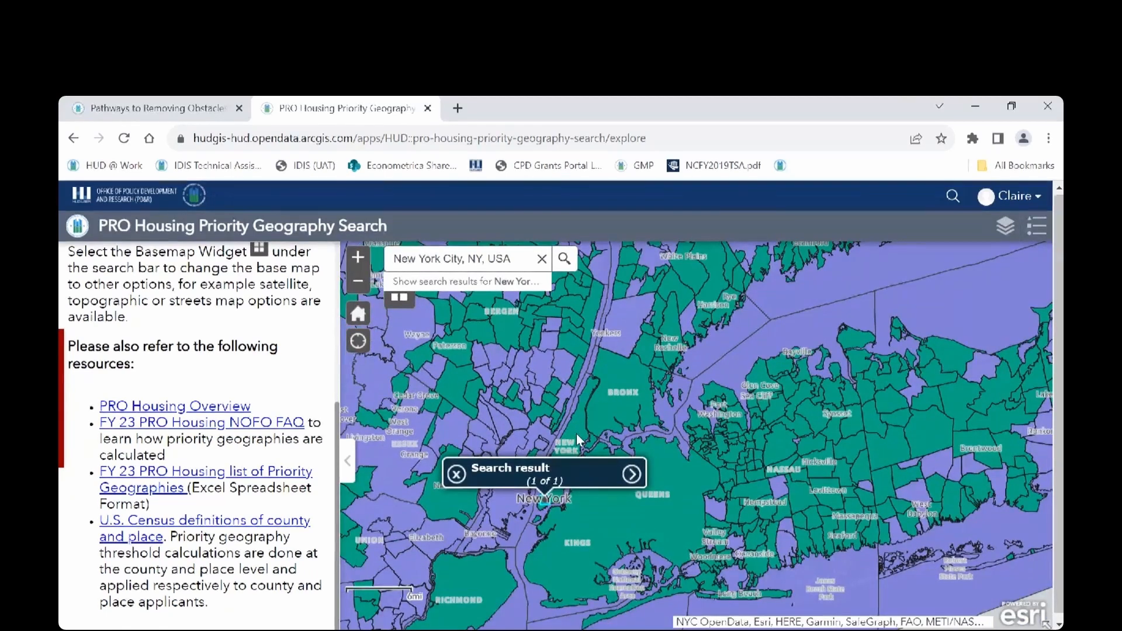
Step: View New York city's full popup details, then the New York County record (2 of 2)
left_click(631, 474)
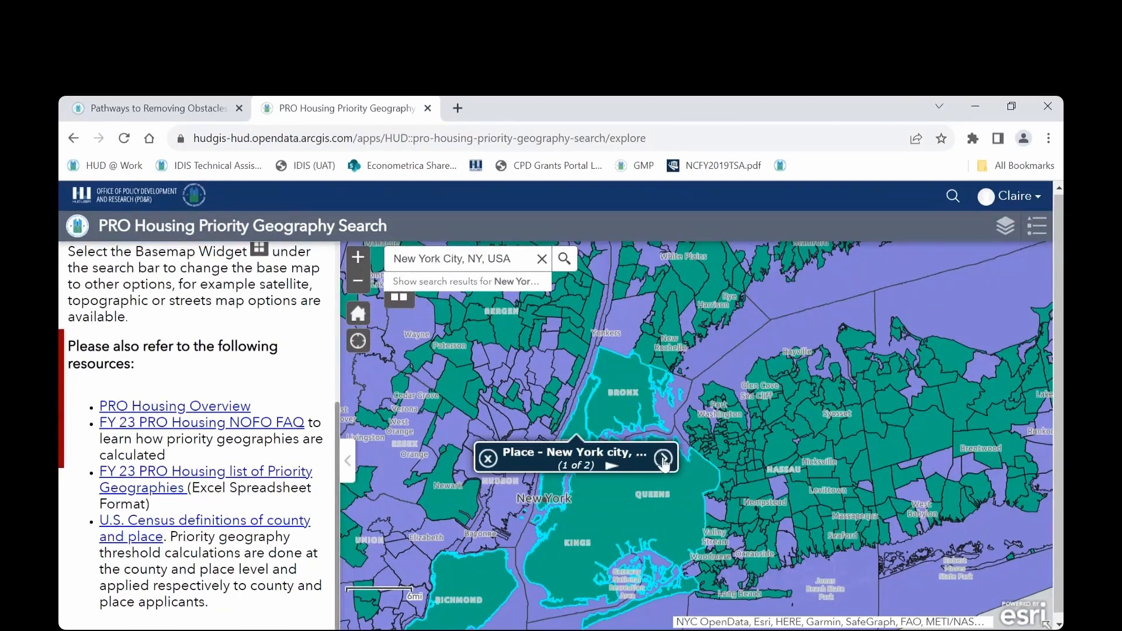
left_click(662, 457)
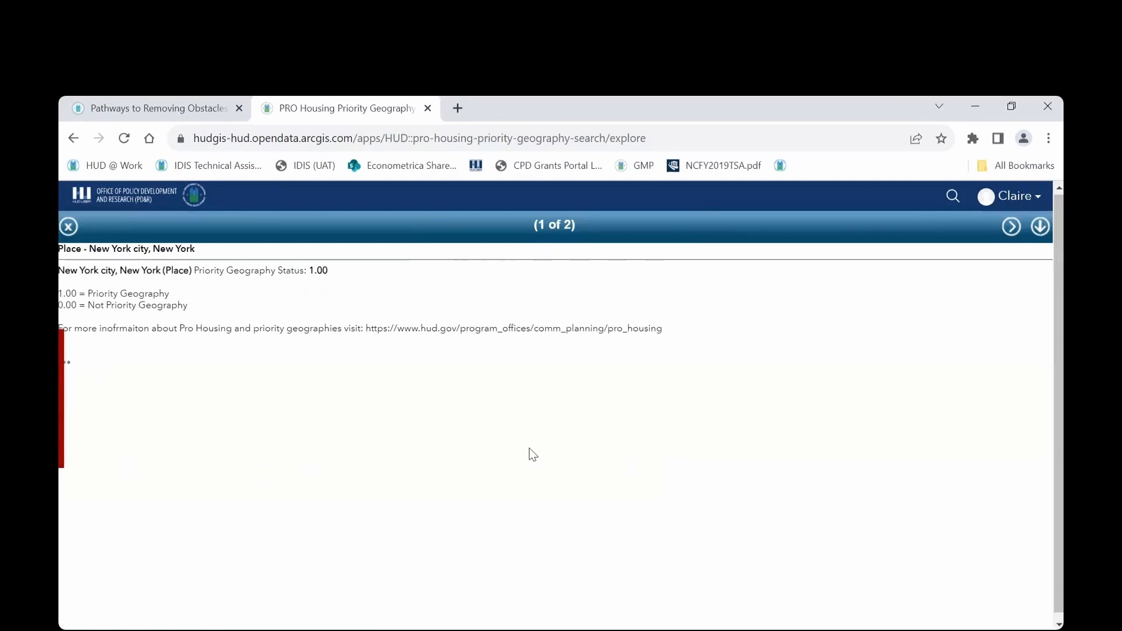
mouse_move(322, 282)
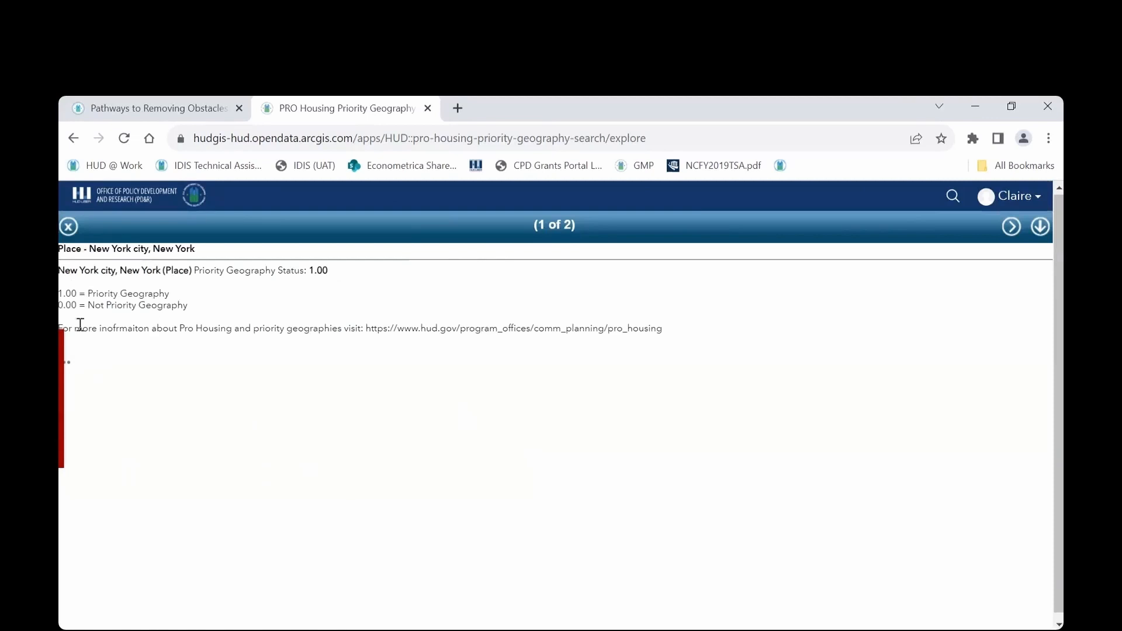
mouse_move(205, 314)
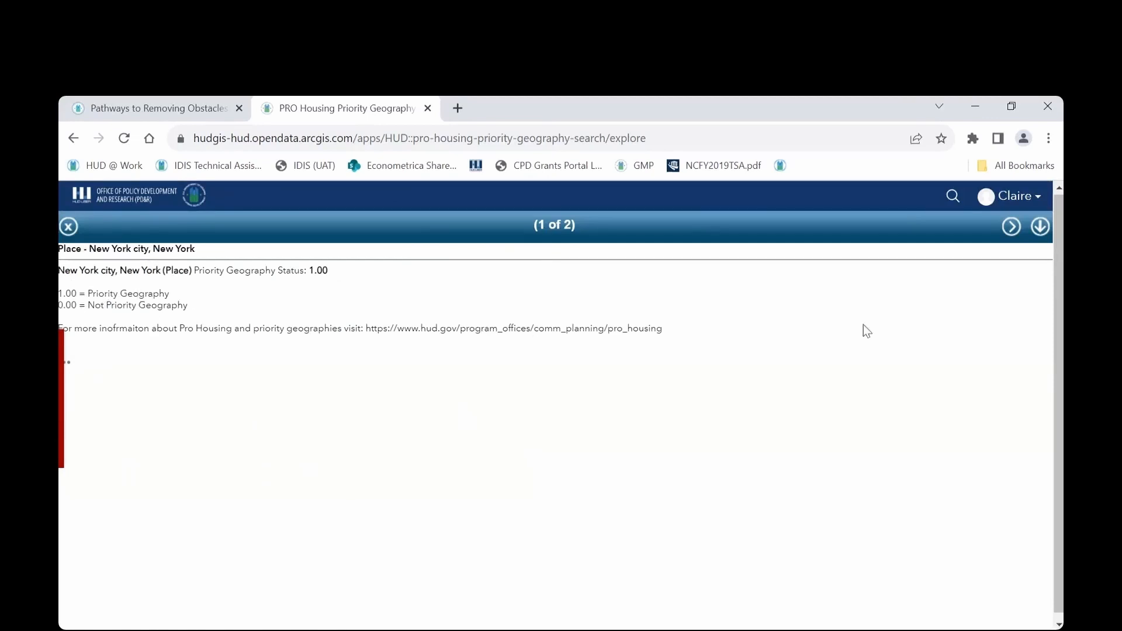
left_click(1011, 226)
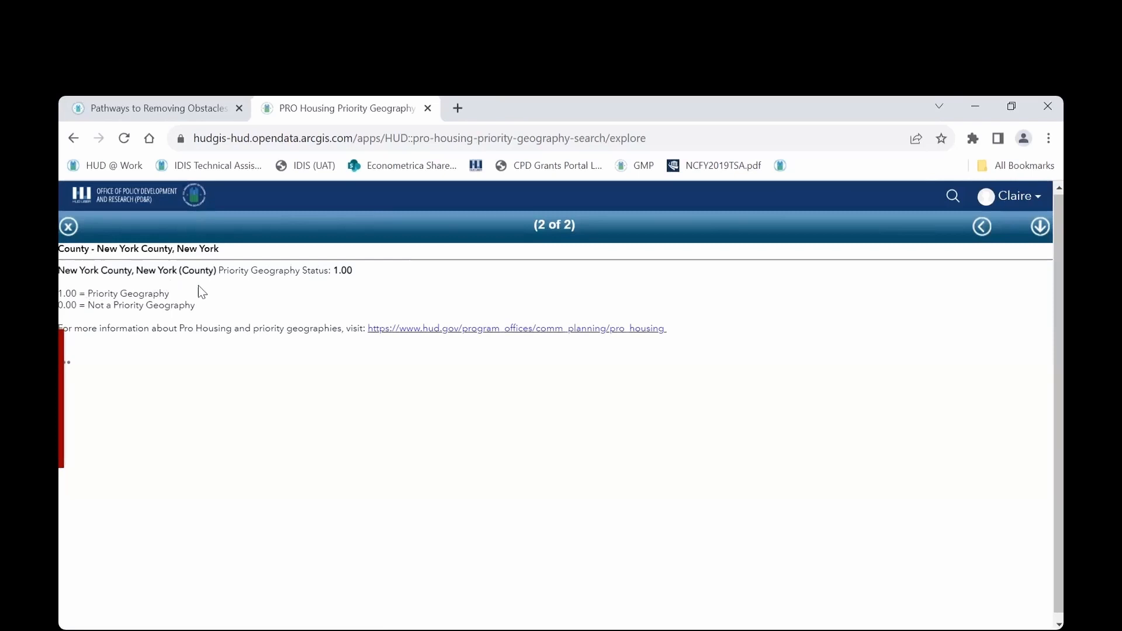
mouse_move(407, 269)
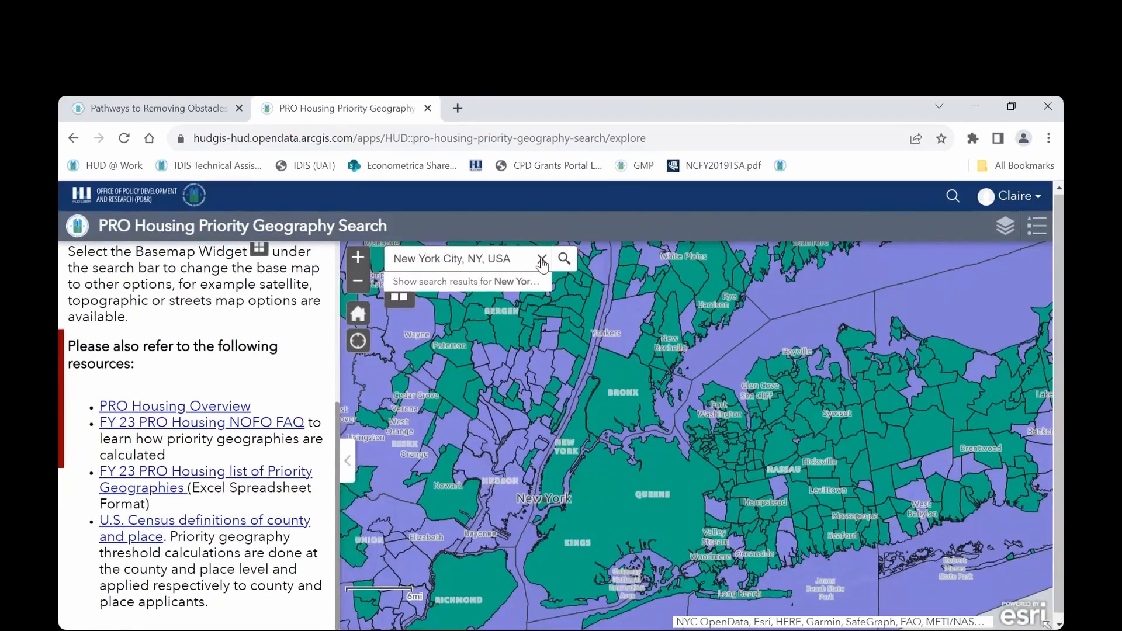
Step: Clear the New York search and search for 'Alexandria, VA, USA'
left_click(543, 258)
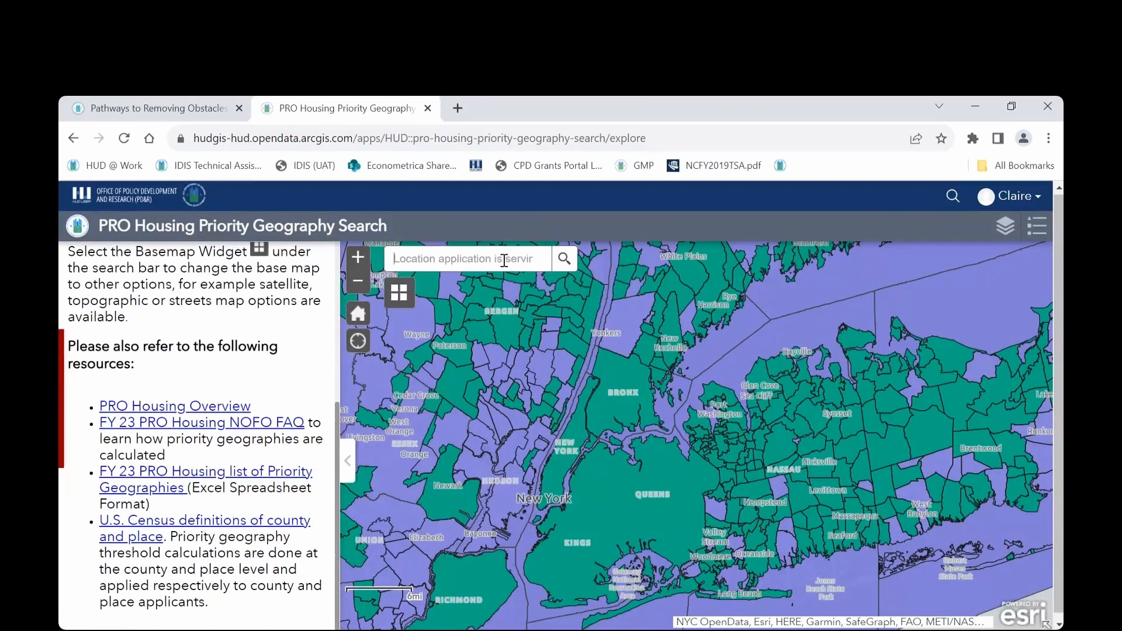
type("Alexandria")
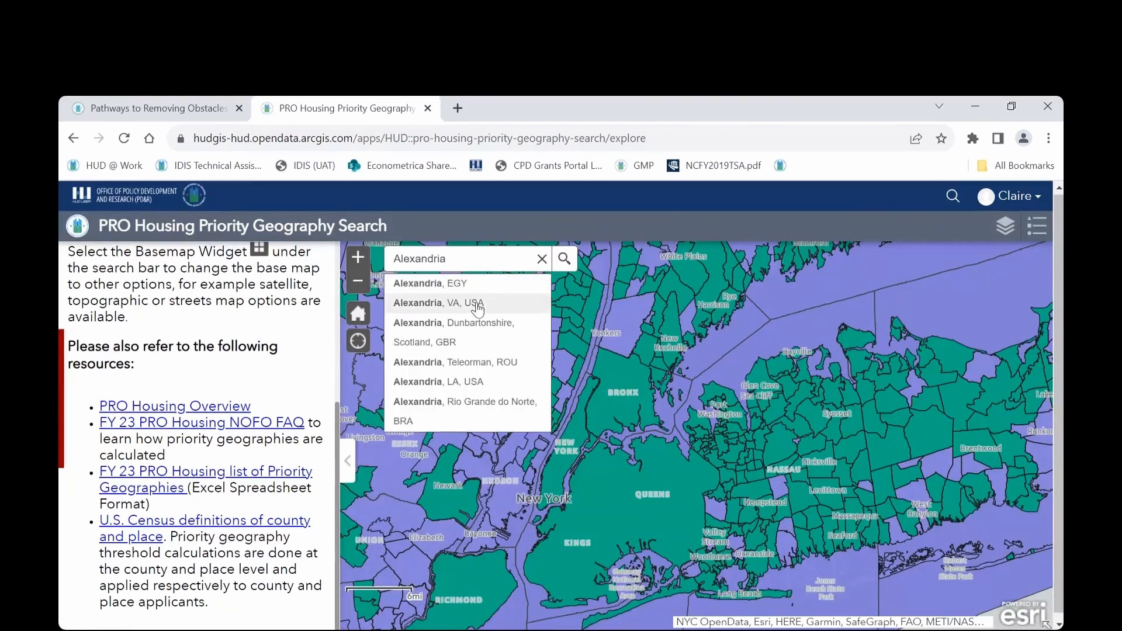
left_click(436, 303)
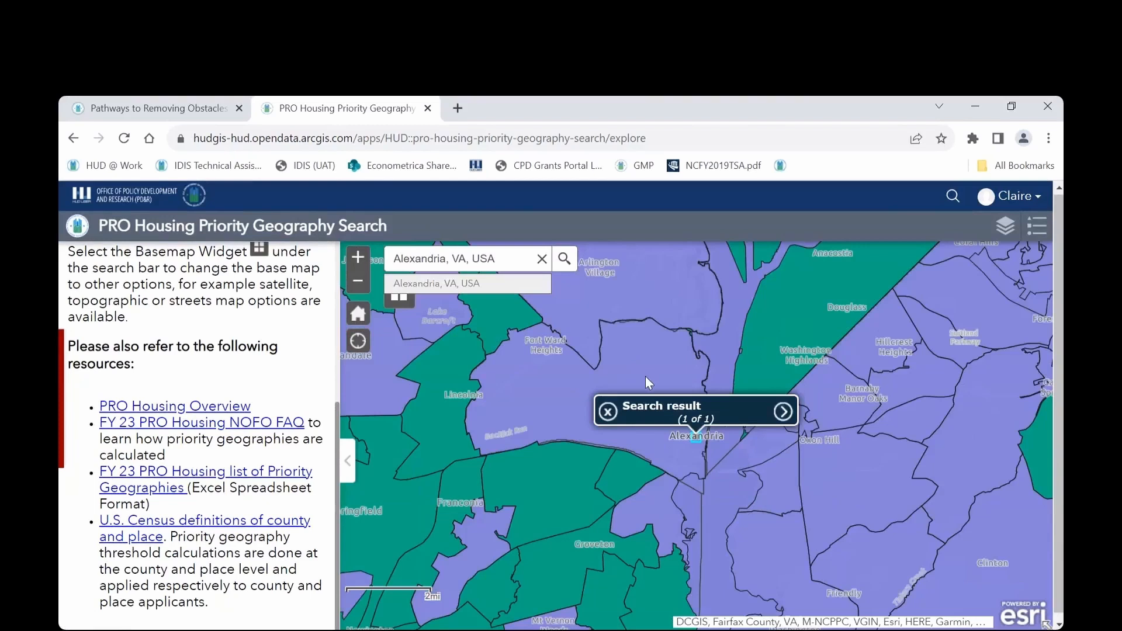
mouse_move(641, 384)
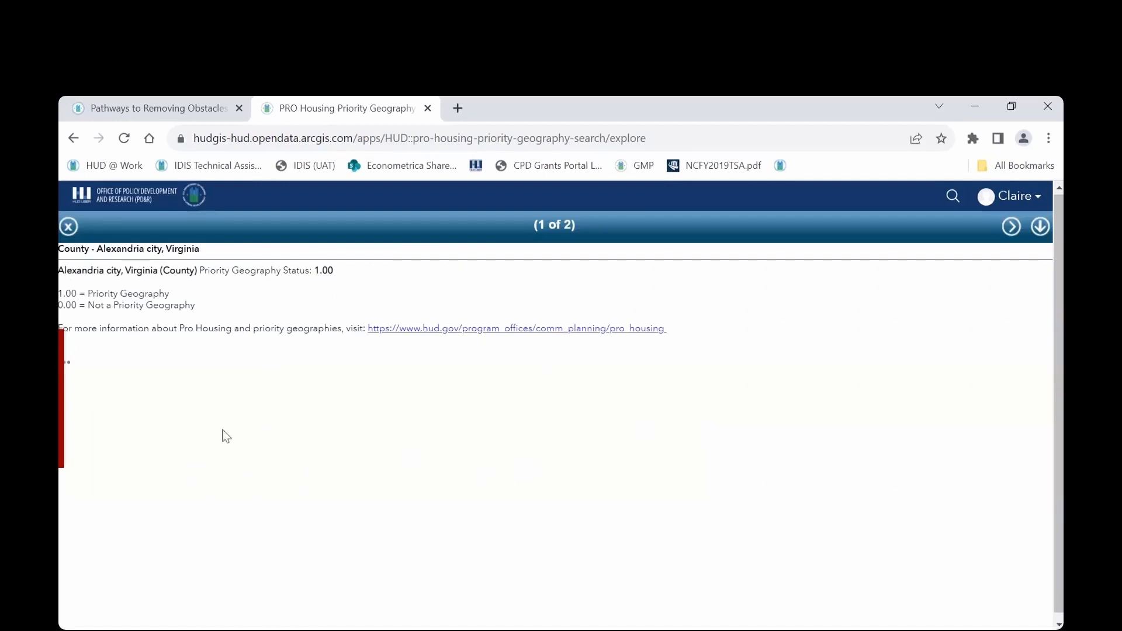
mouse_move(204, 314)
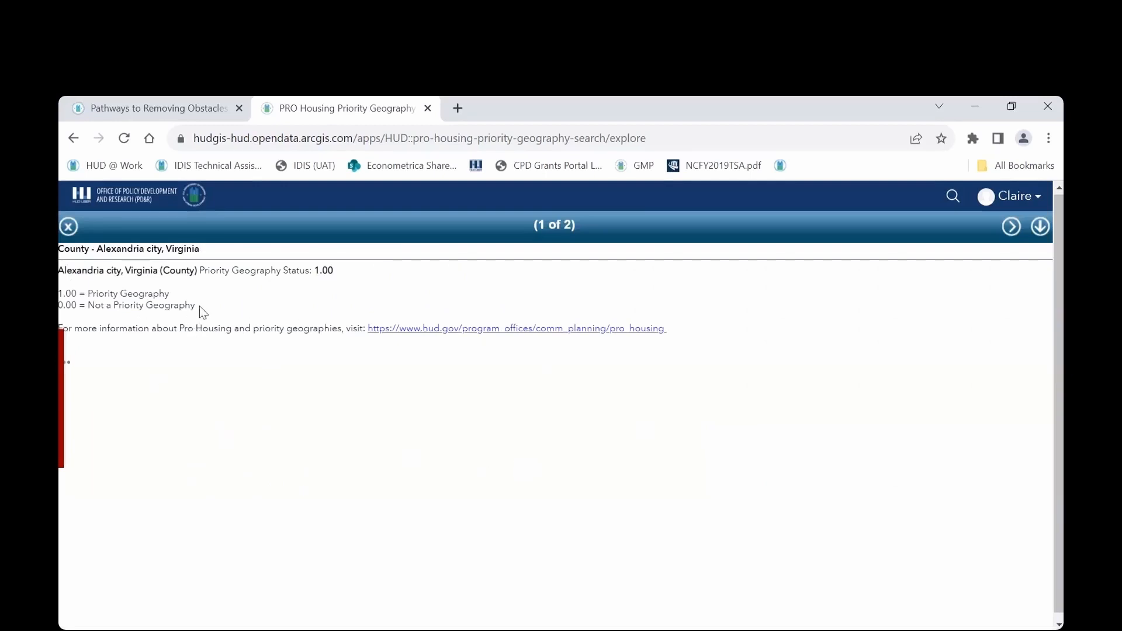
mouse_move(93, 265)
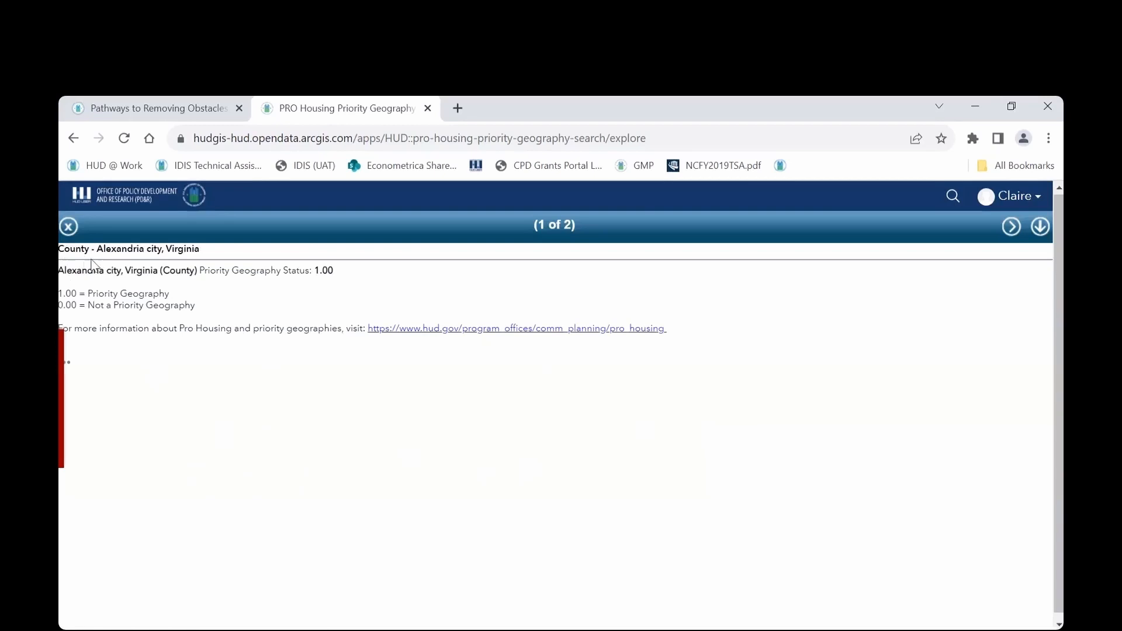
mouse_move(143, 262)
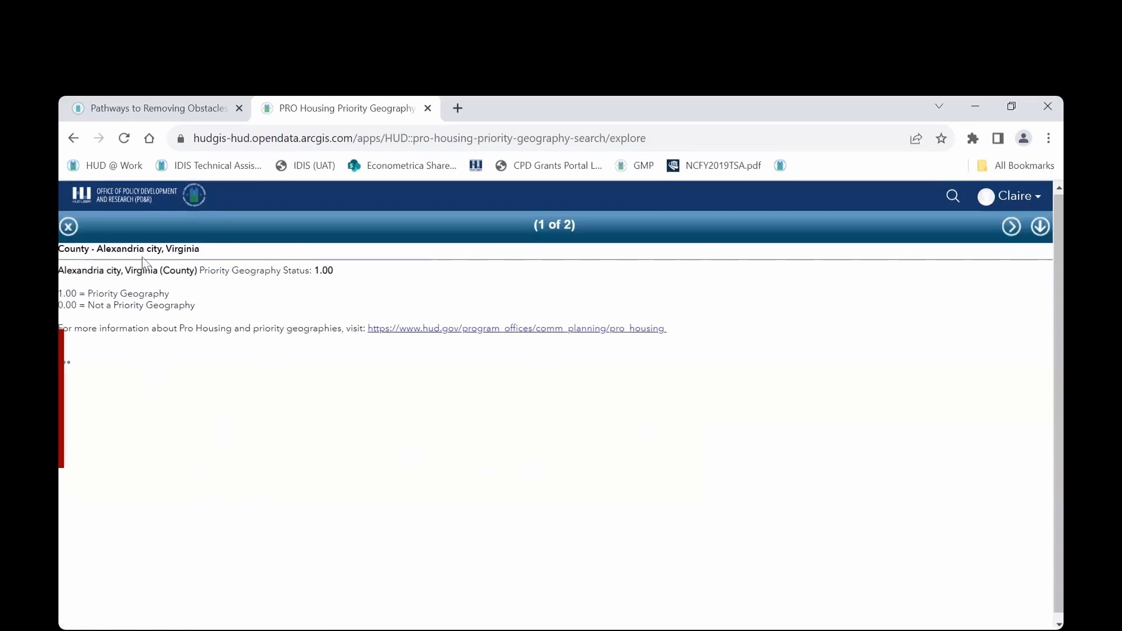
Step: Move to the Alexandria city place record (2 of 2) showing status 0.00
left_click(1011, 225)
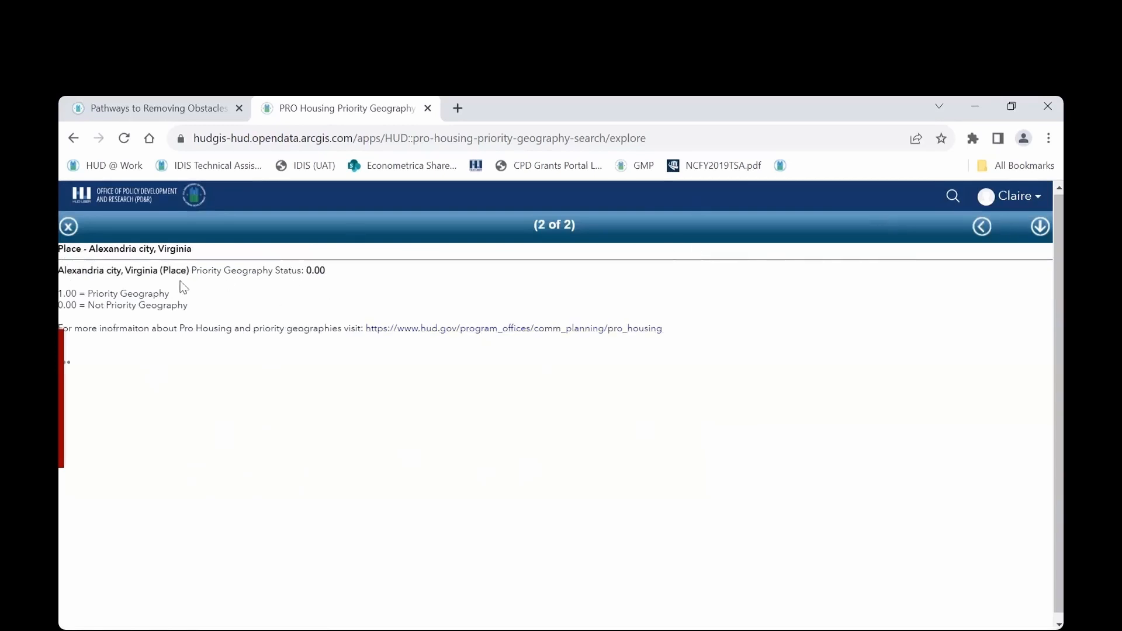
mouse_move(253, 323)
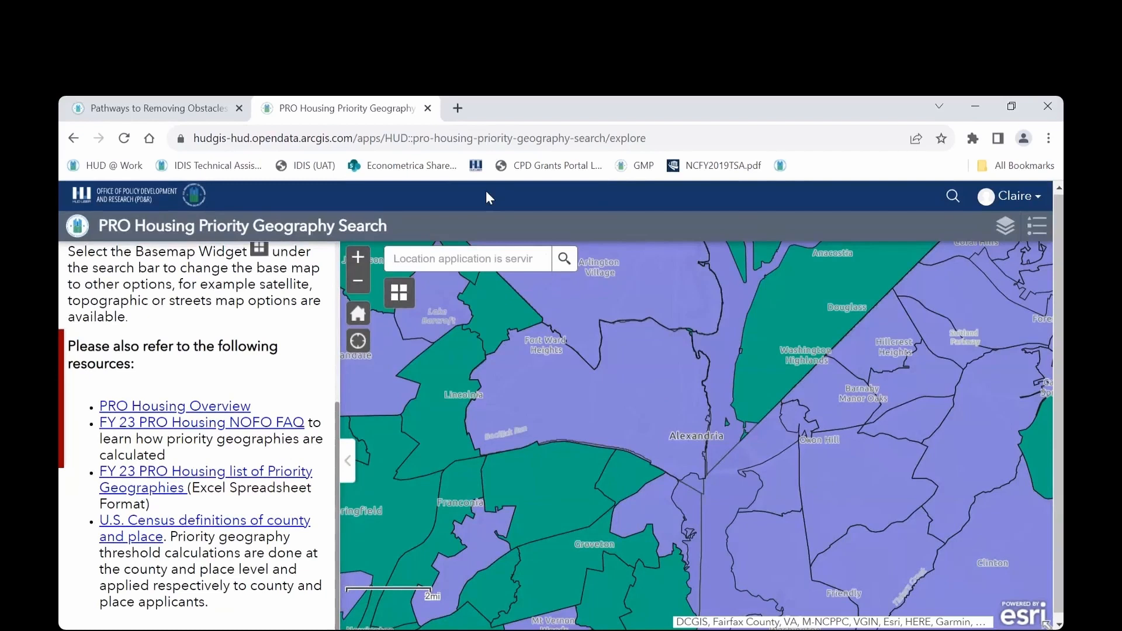
Step: Search for 'Cleveland, OH, USA' and select the map near Cleveland for priority details
type("Cleveland")
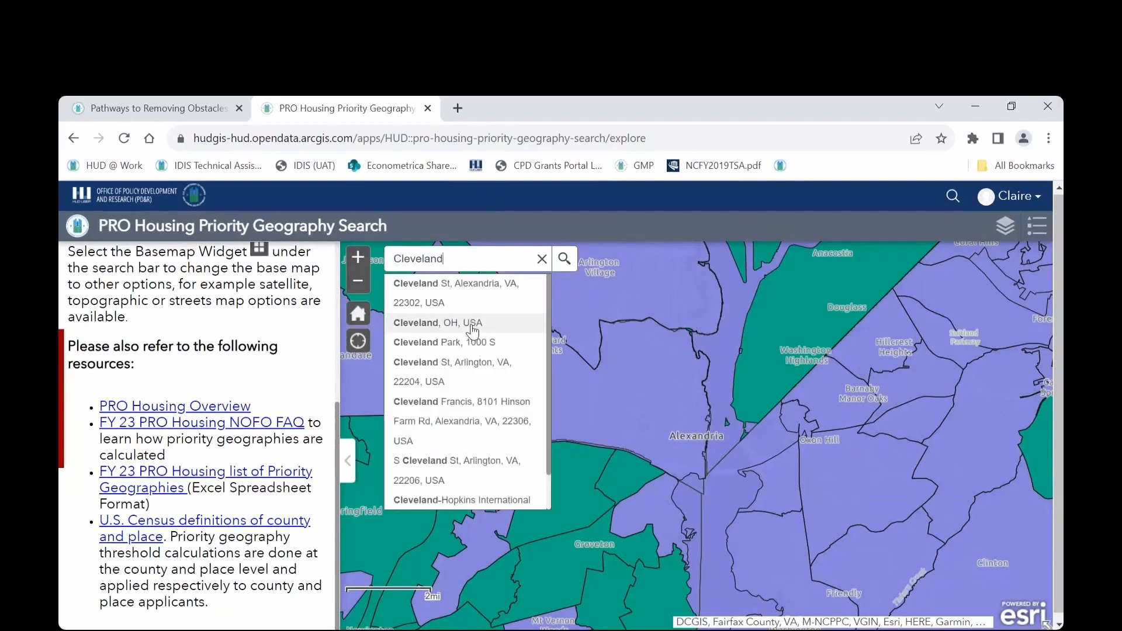
left_click(437, 323)
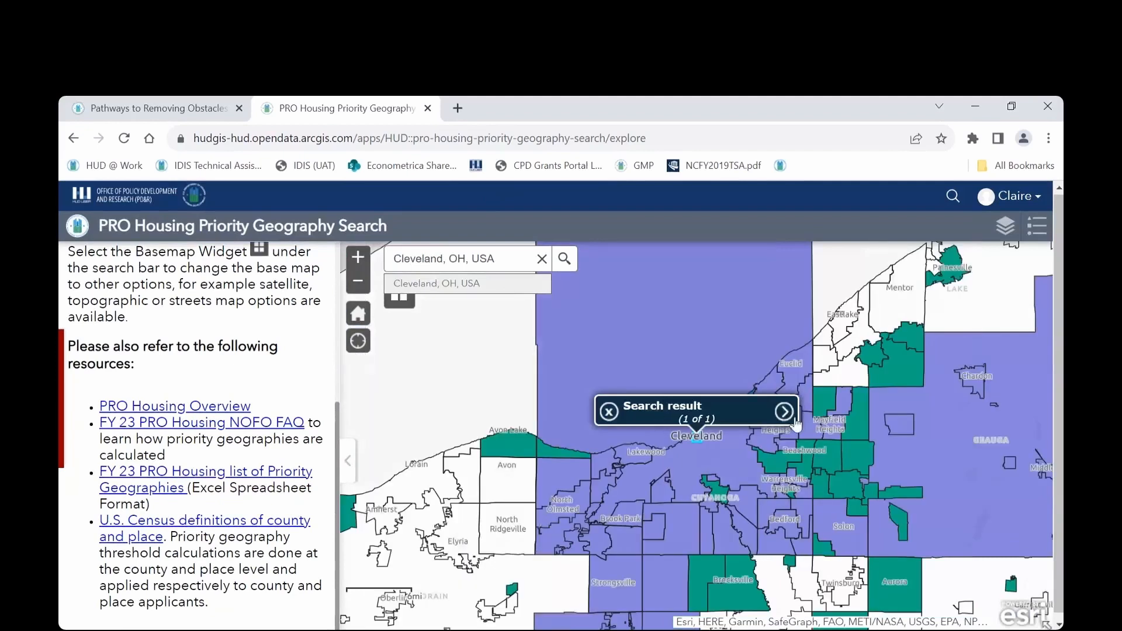
mouse_move(732, 461)
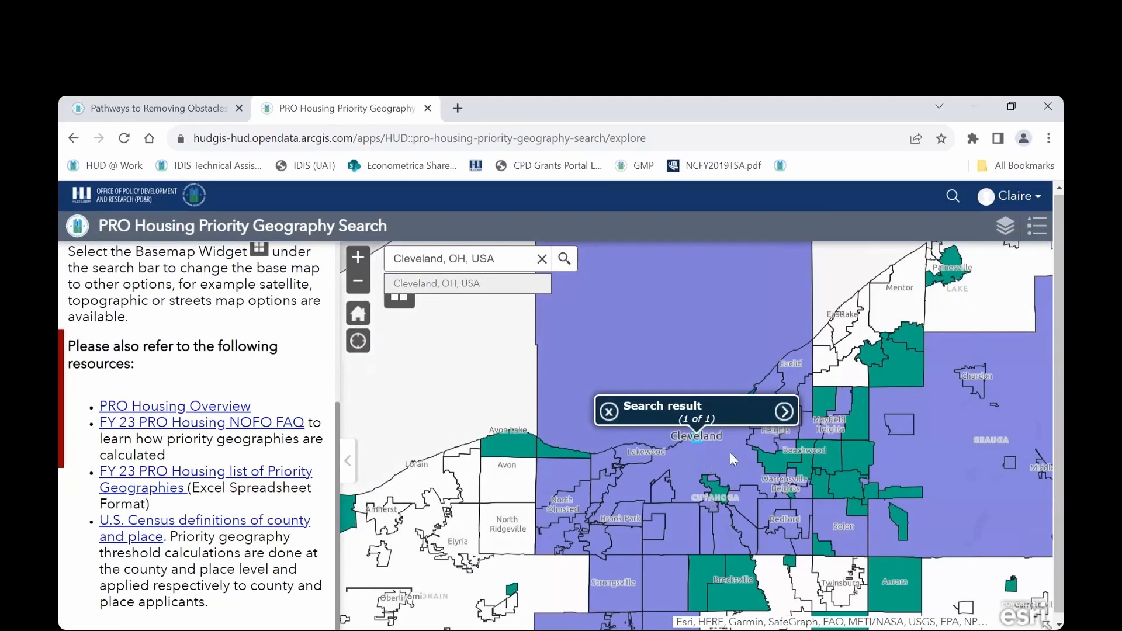
left_click(784, 411)
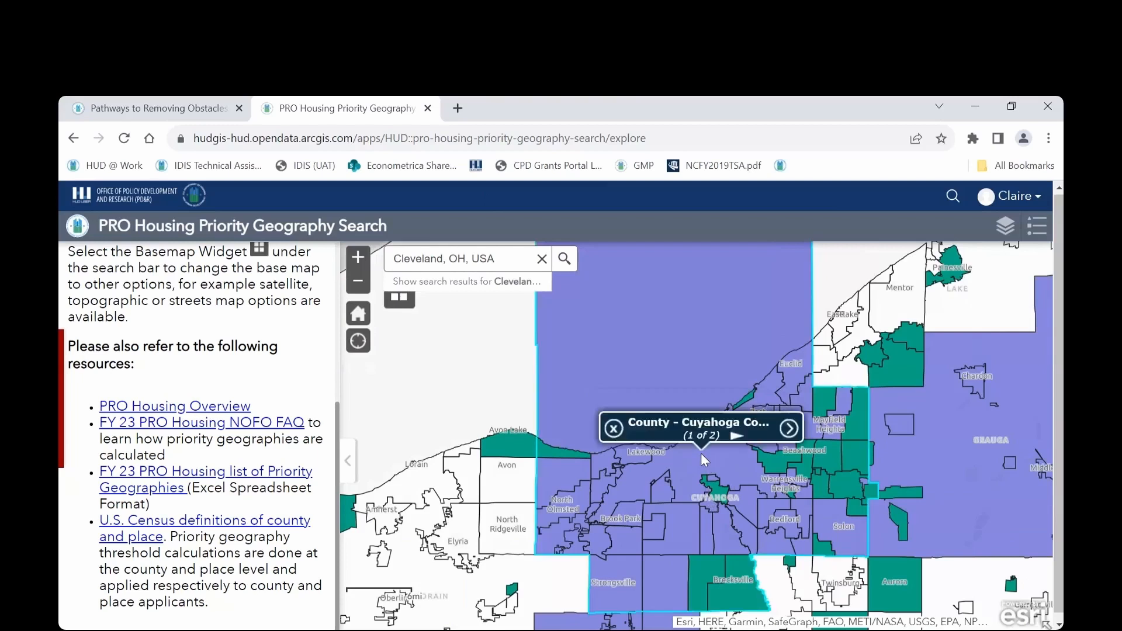
mouse_move(731, 471)
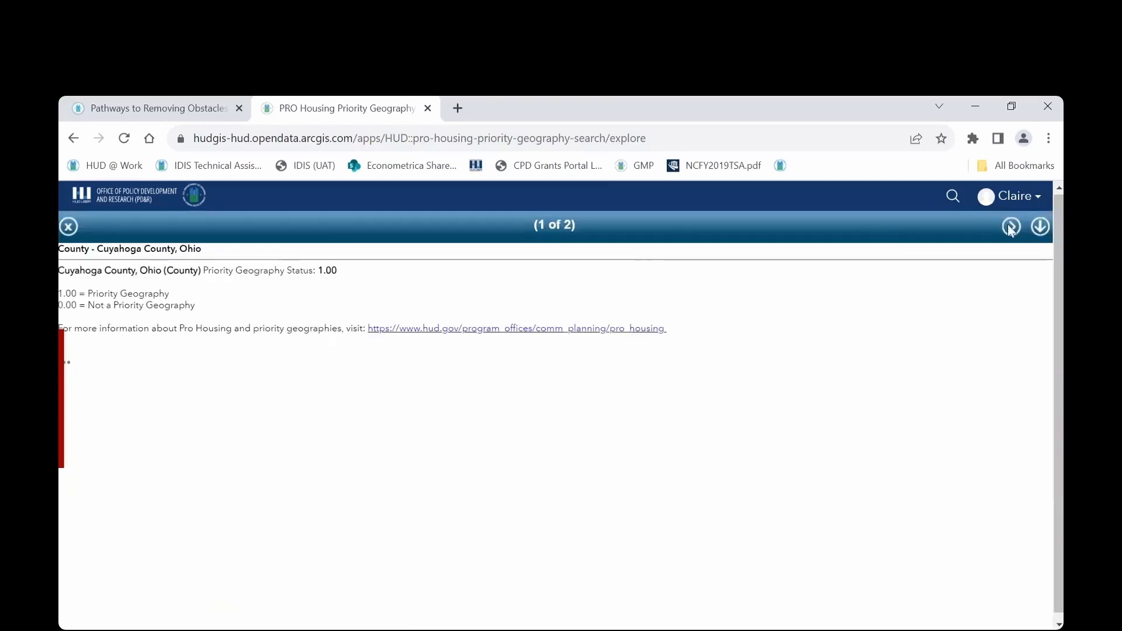
Step: Step between the Cleveland city and Cuyahoga County records, then close the popup
left_click(1010, 225)
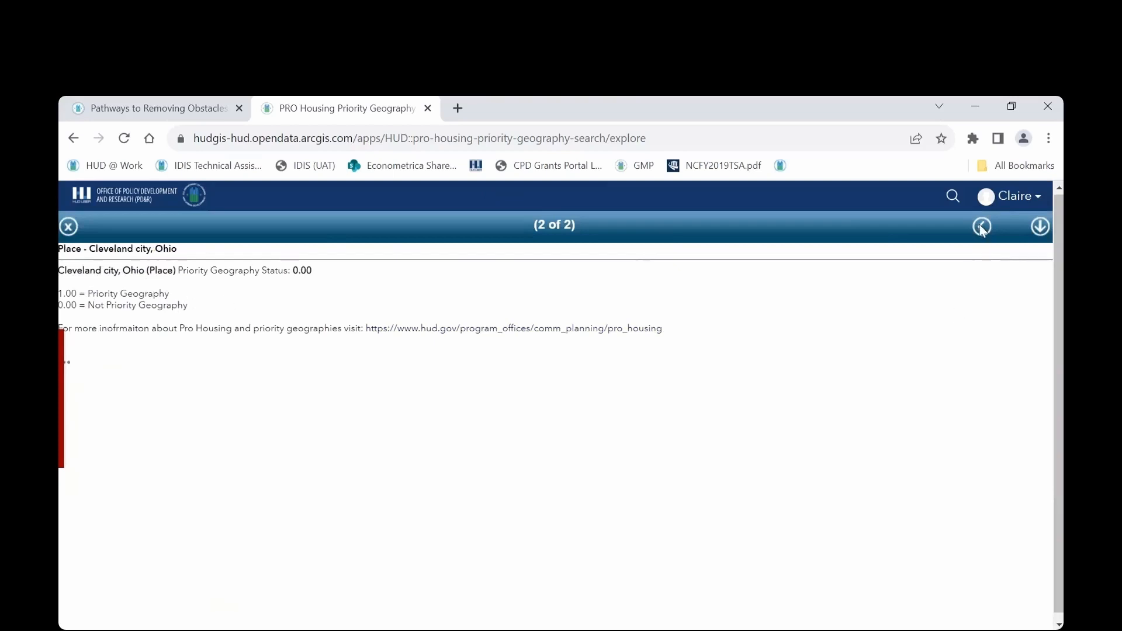
left_click(982, 227)
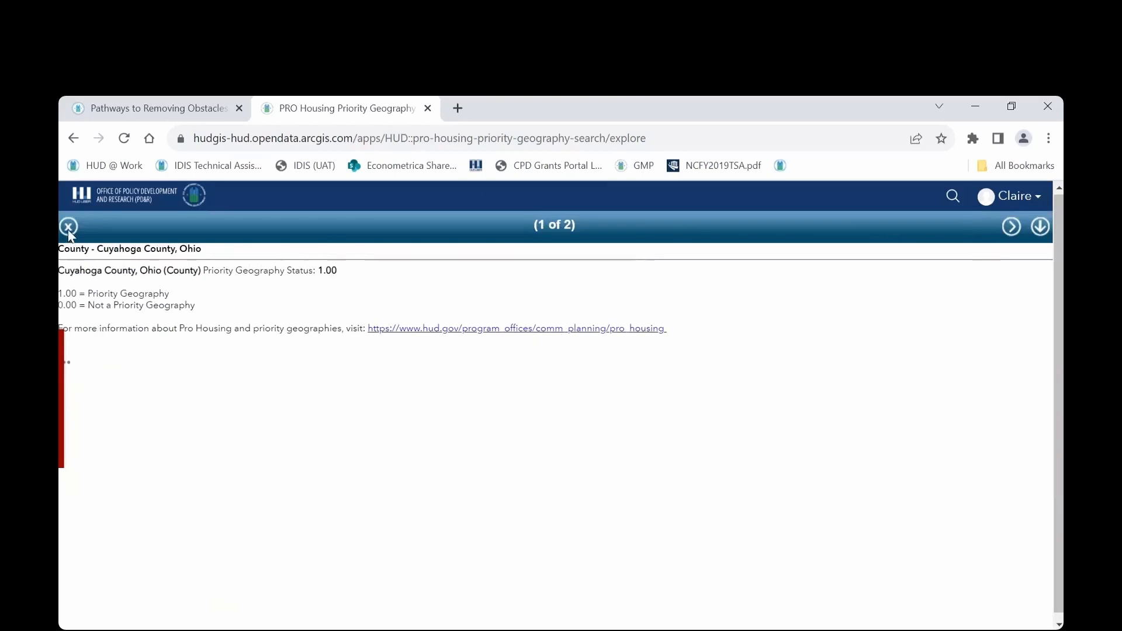
left_click(67, 226)
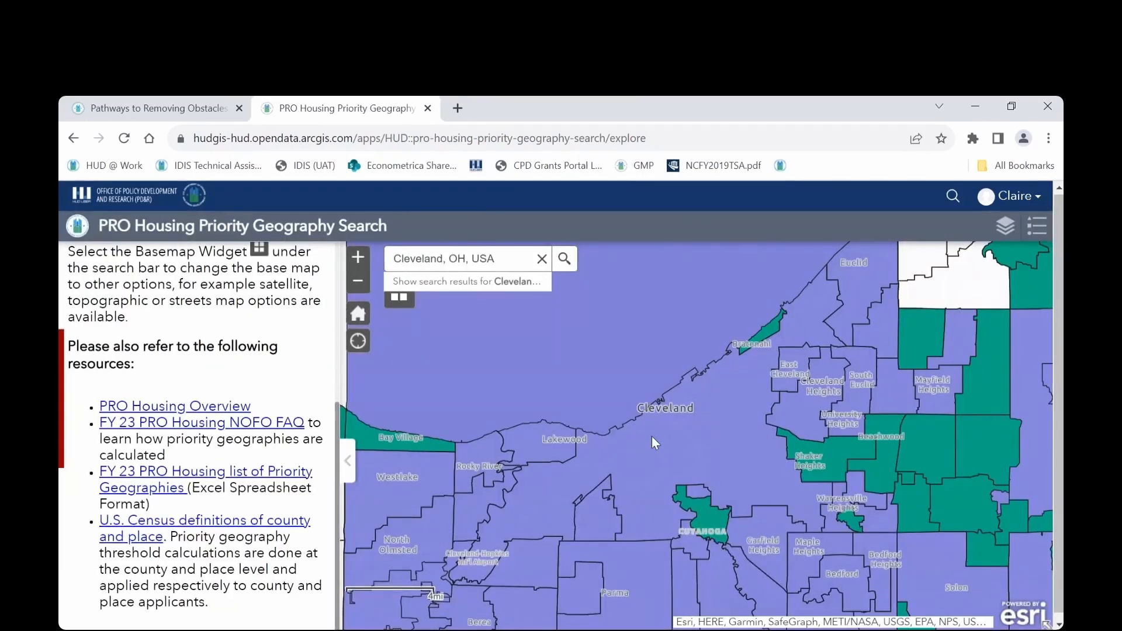
left_click(654, 442)
type("Austin")
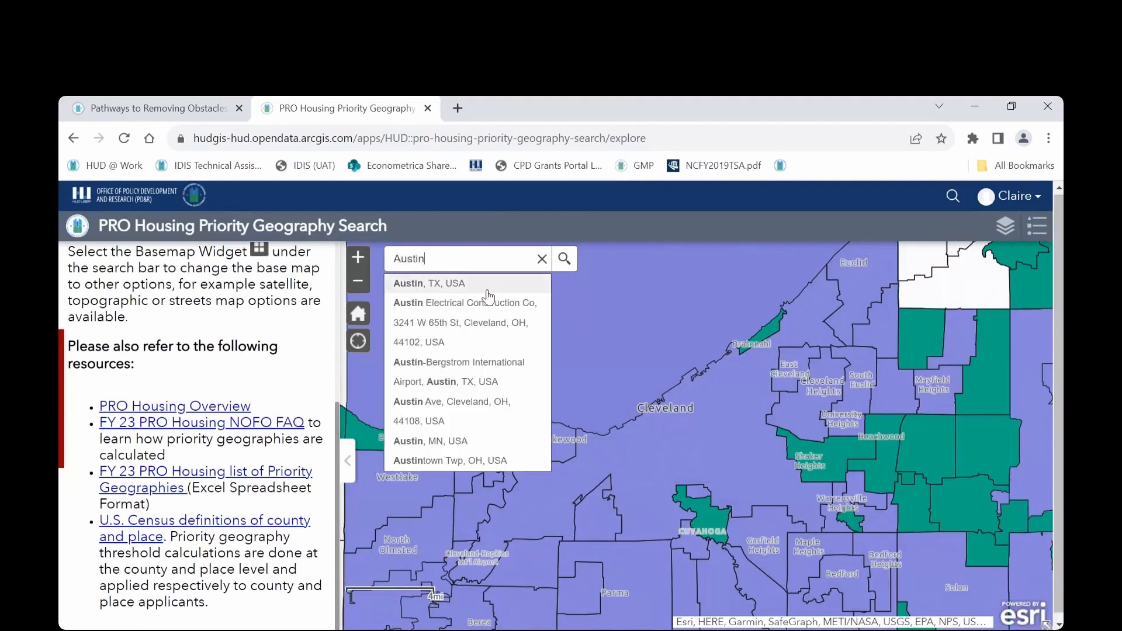
Step: Select 'Austin, TX, USA' from the suggestions to center the map on Austin
left_click(429, 282)
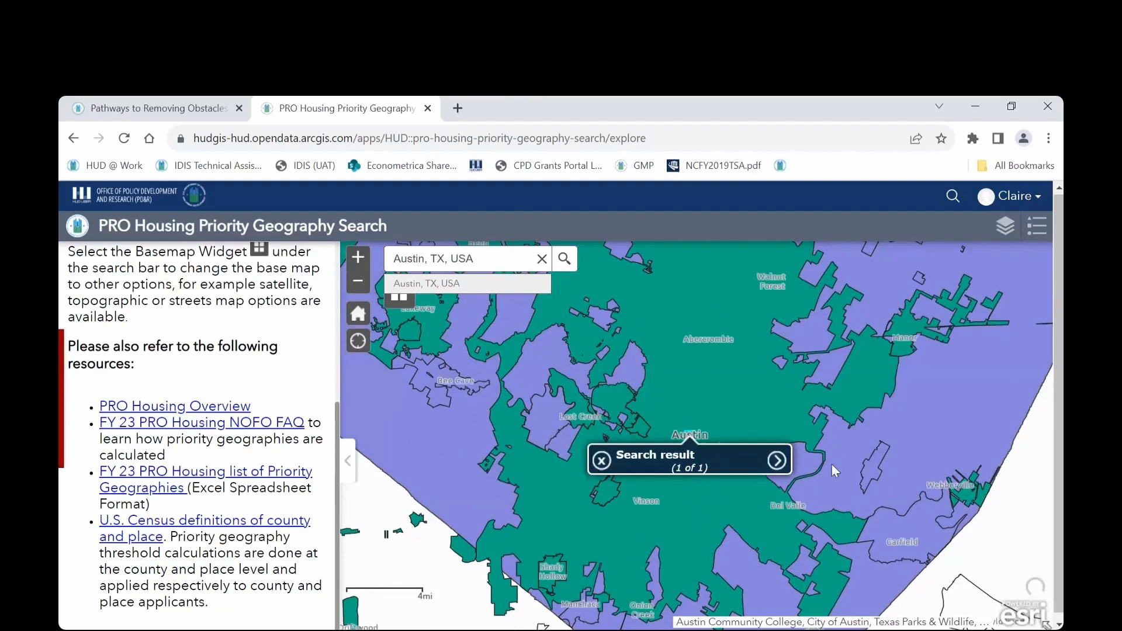
mouse_move(674, 580)
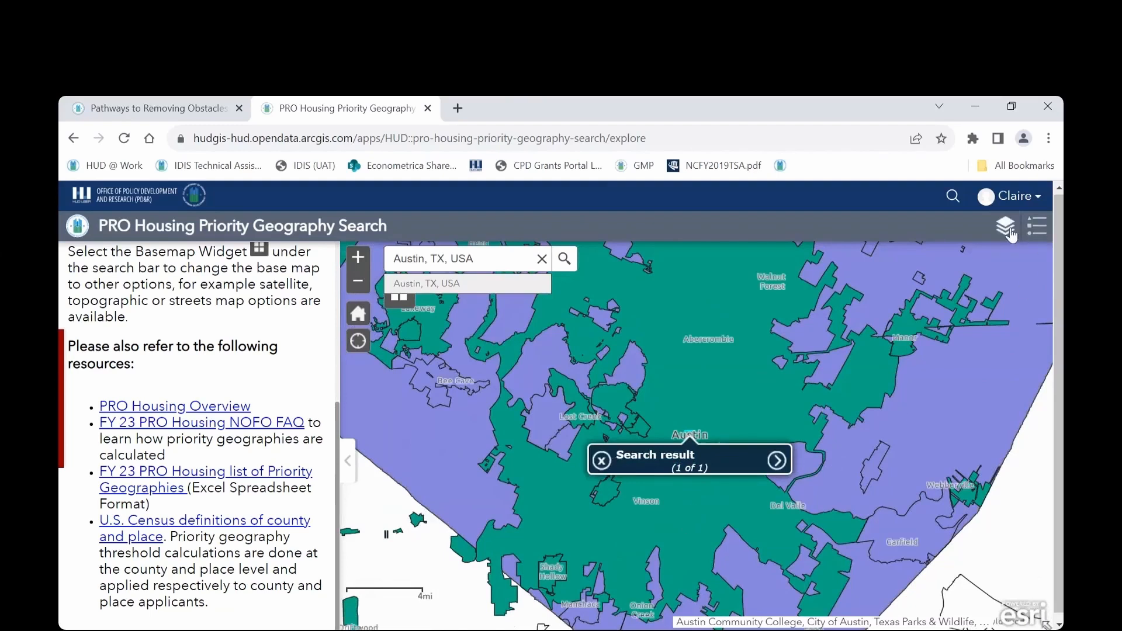
Step: Turn off the Place layer, switch to the Imagery basemap, and move toward downtown Austin
left_click(1006, 225)
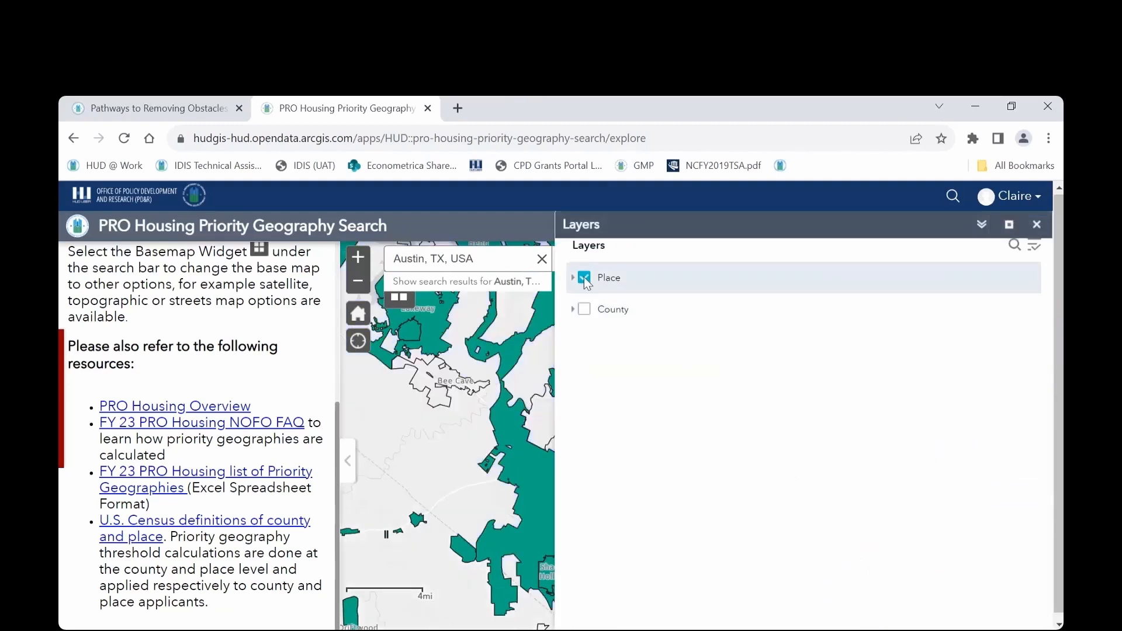
left_click(584, 279)
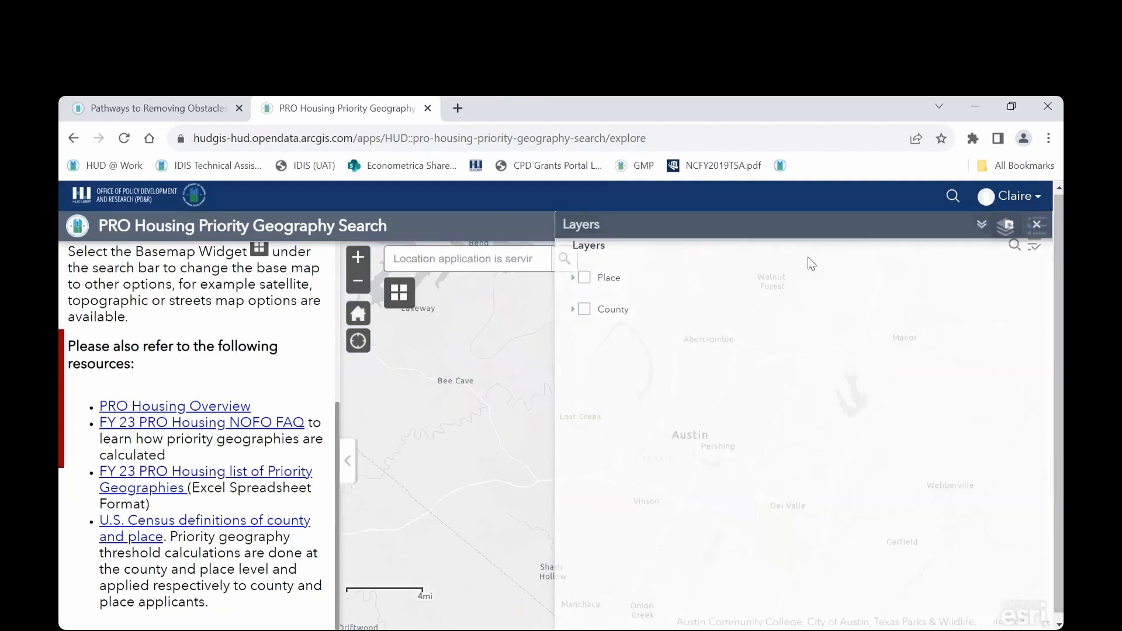
left_click(398, 292)
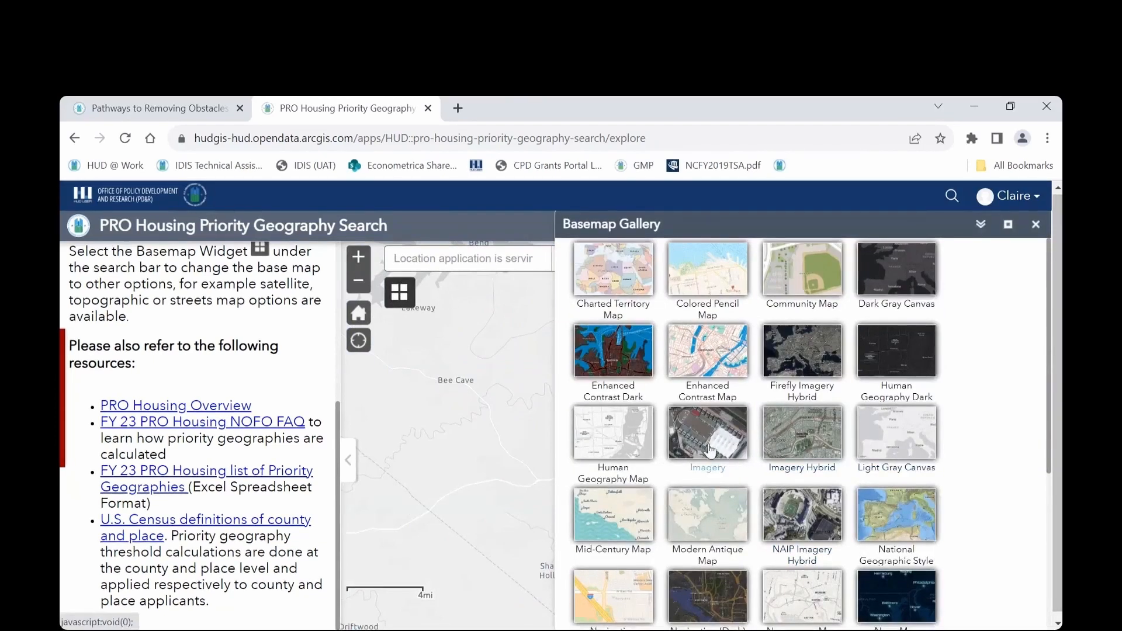
left_click(707, 433)
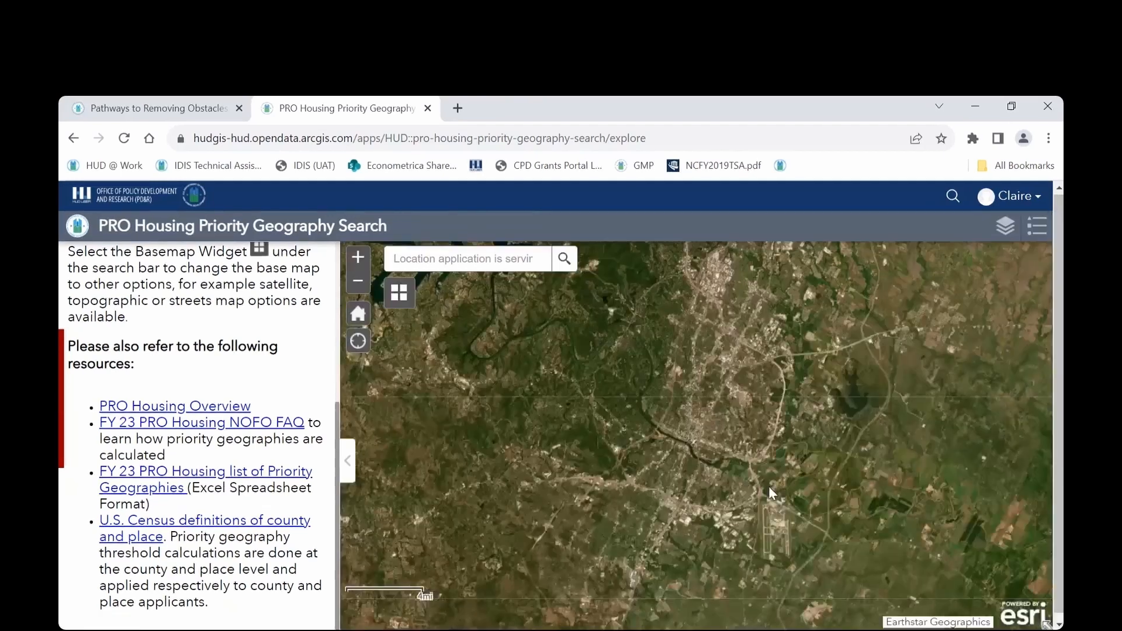
left_click_drag(771, 494, 695, 458)
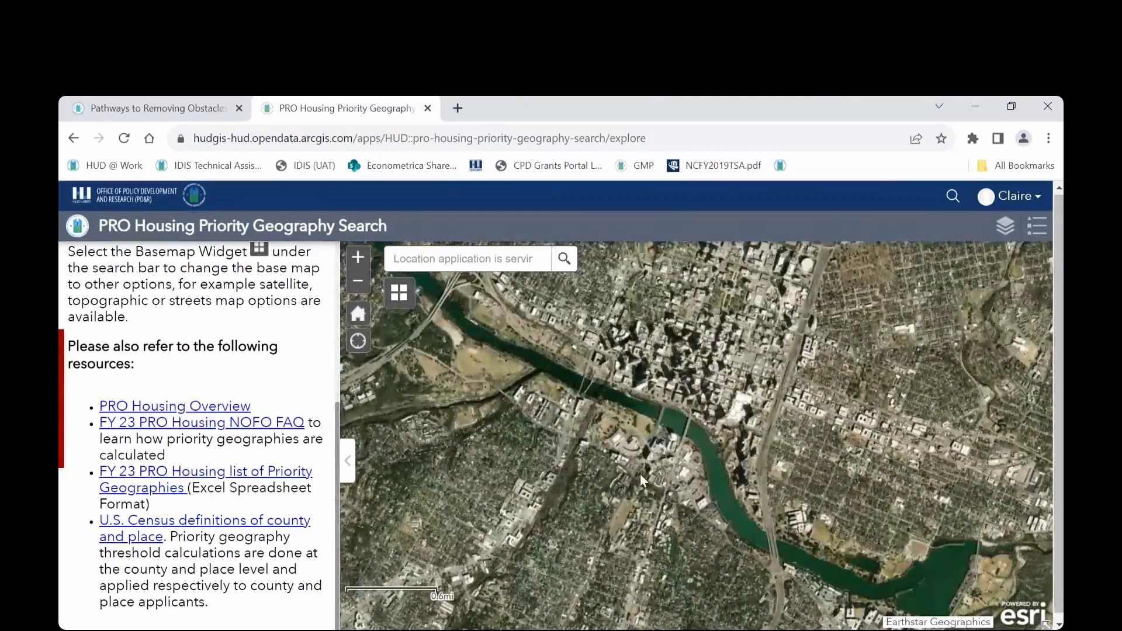
Step: Turn the Place layer back on and reset the map to the full United States extent
left_click(1037, 225)
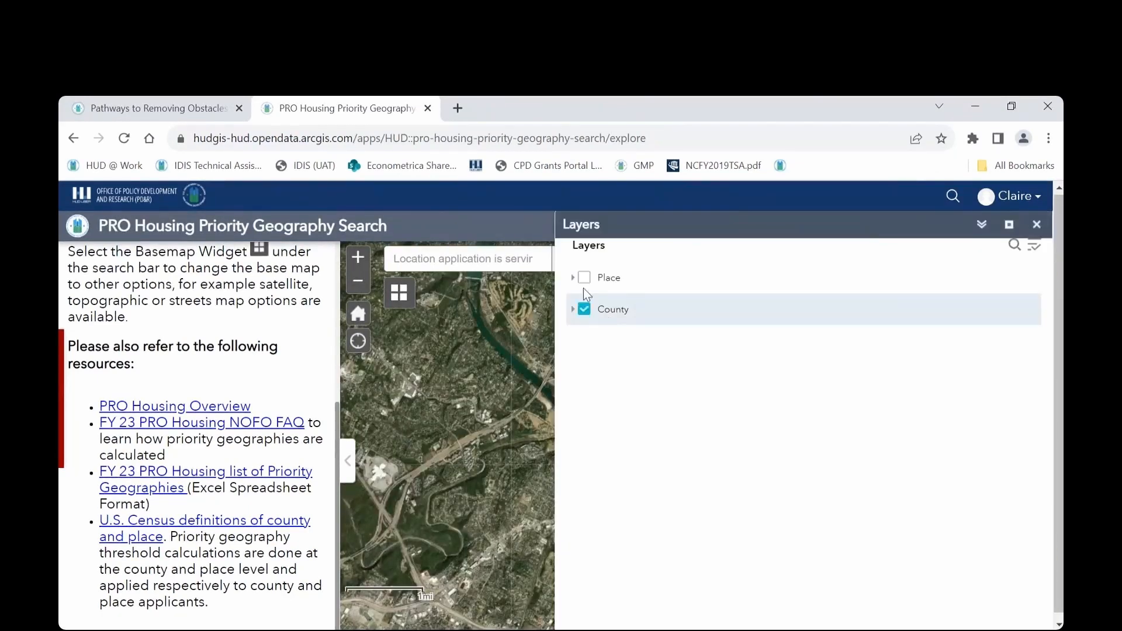
left_click(585, 278)
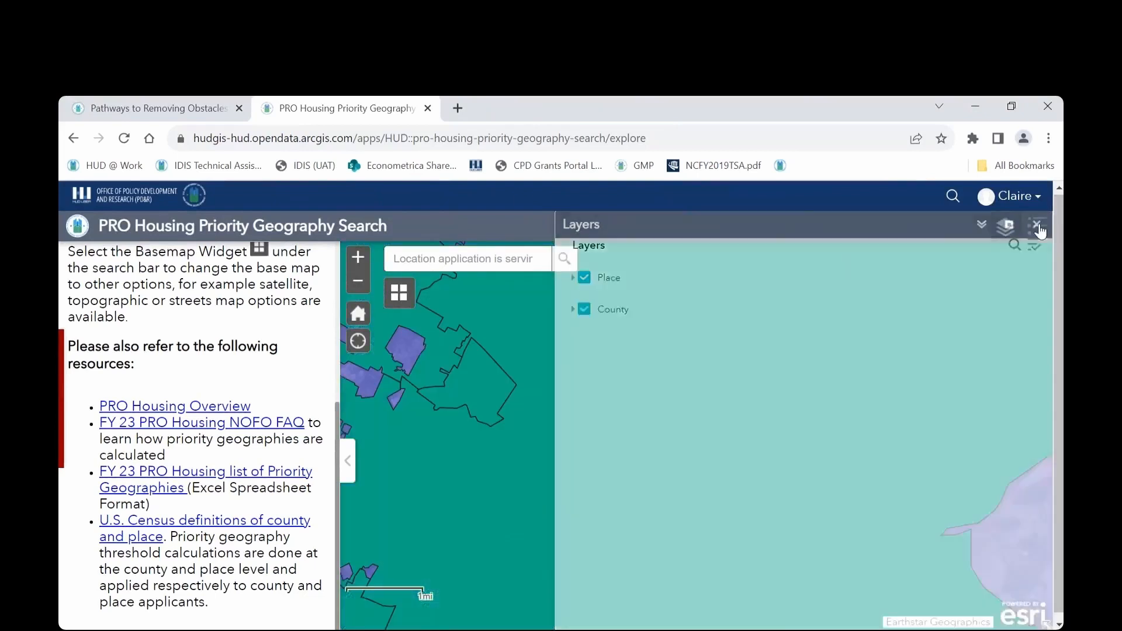
left_click(1037, 226)
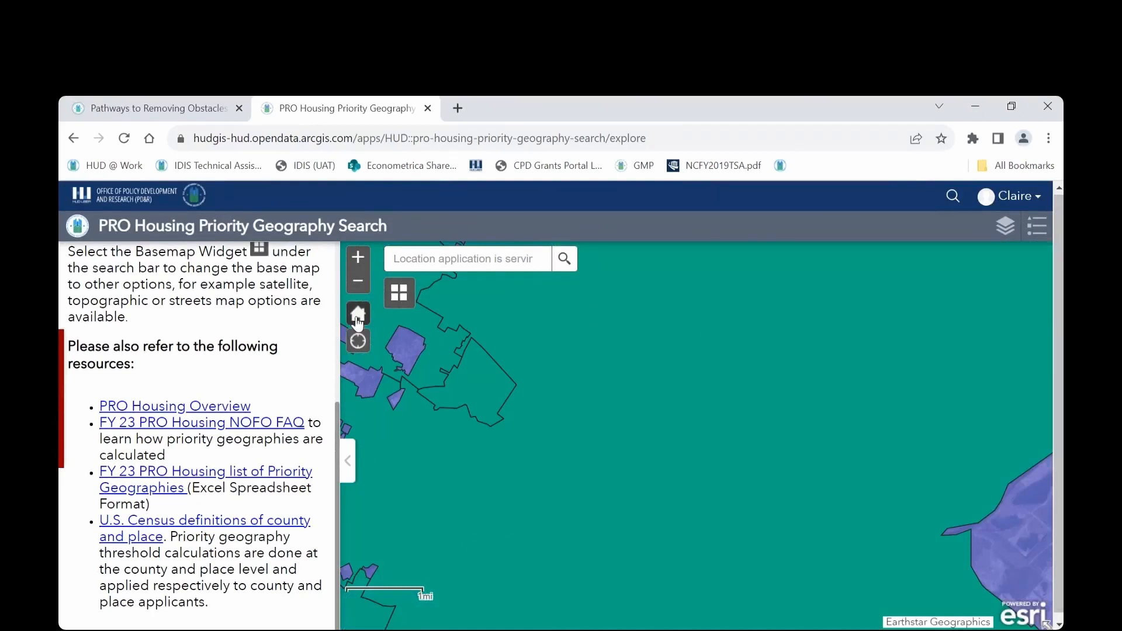
left_click(357, 314)
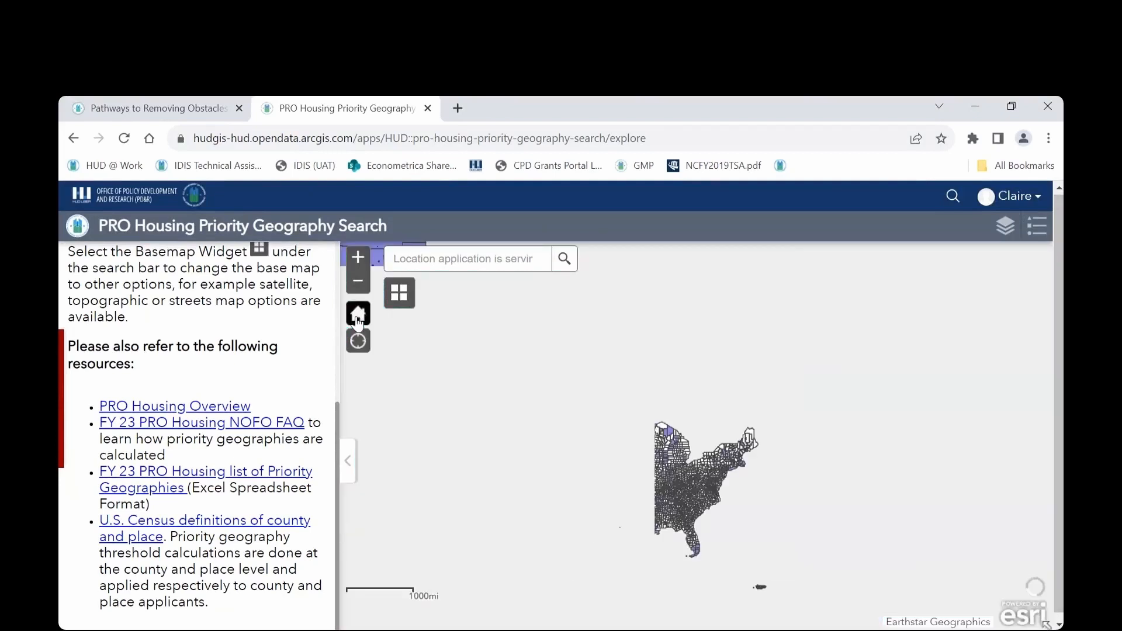